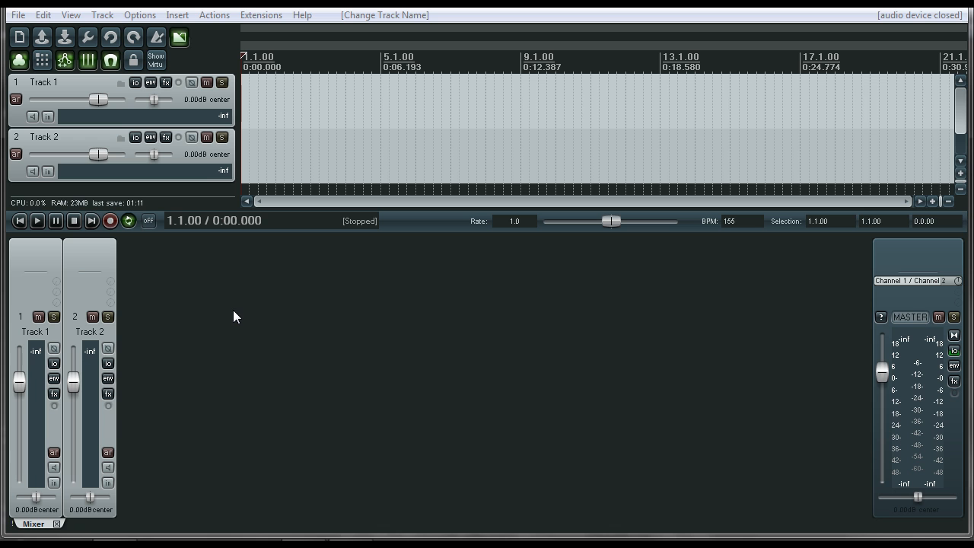
mouse_move(82, 251)
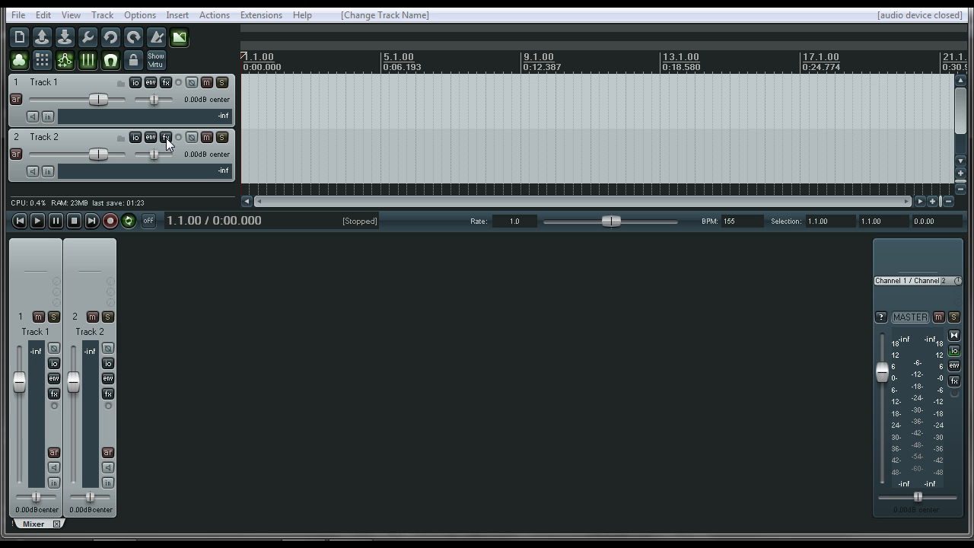
mouse_move(98, 257)
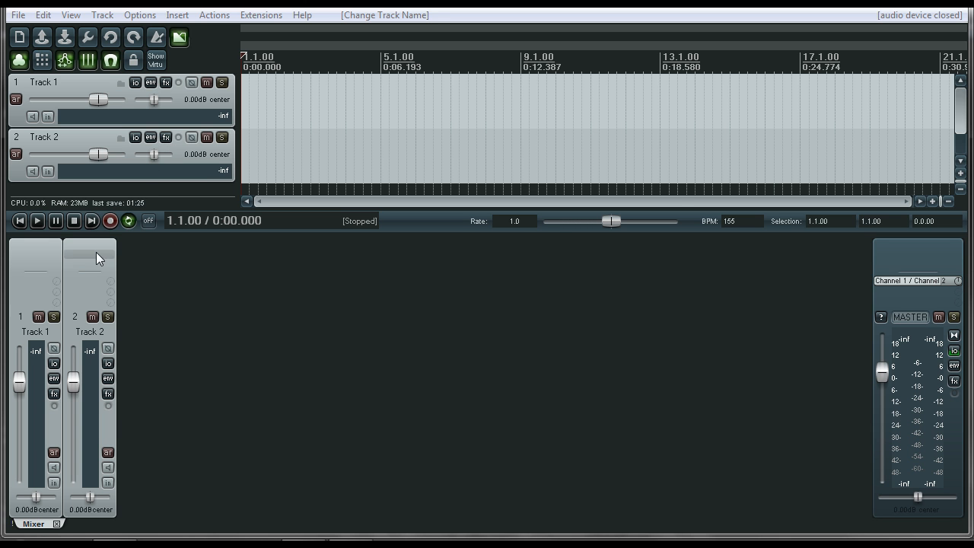
Step: Open Track 2's Add FX browser and browse DX, VST, VSTi, JS, Cockos, FX Chains and My Folders
click(108, 396)
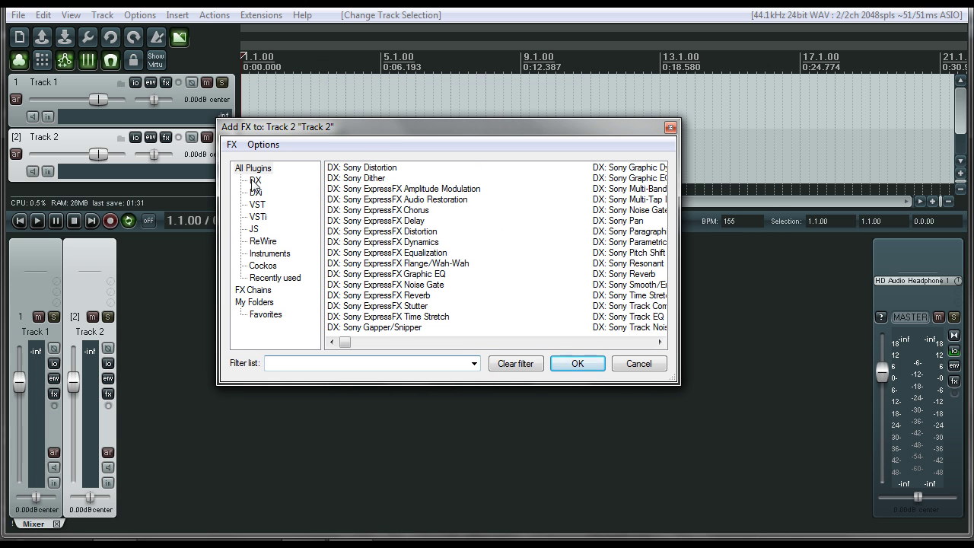
click(255, 182)
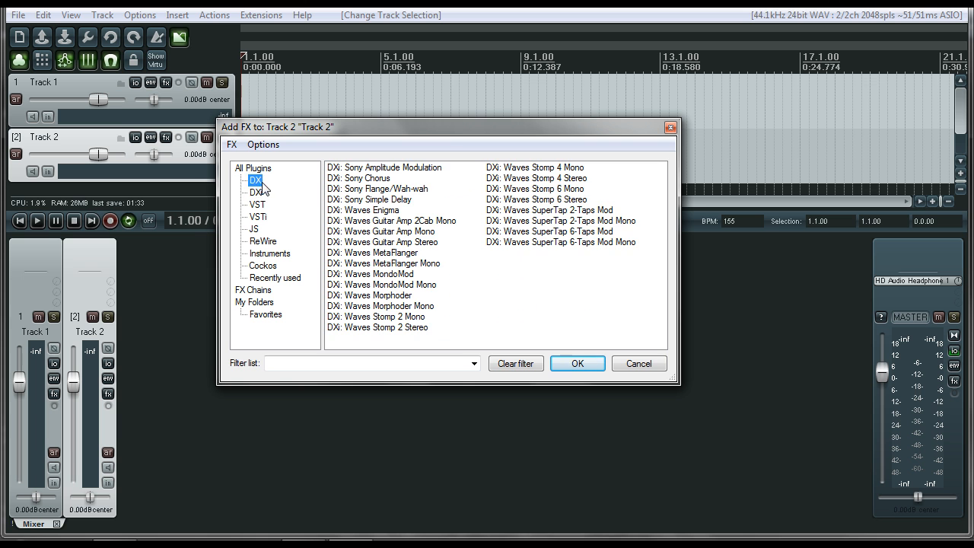
click(257, 204)
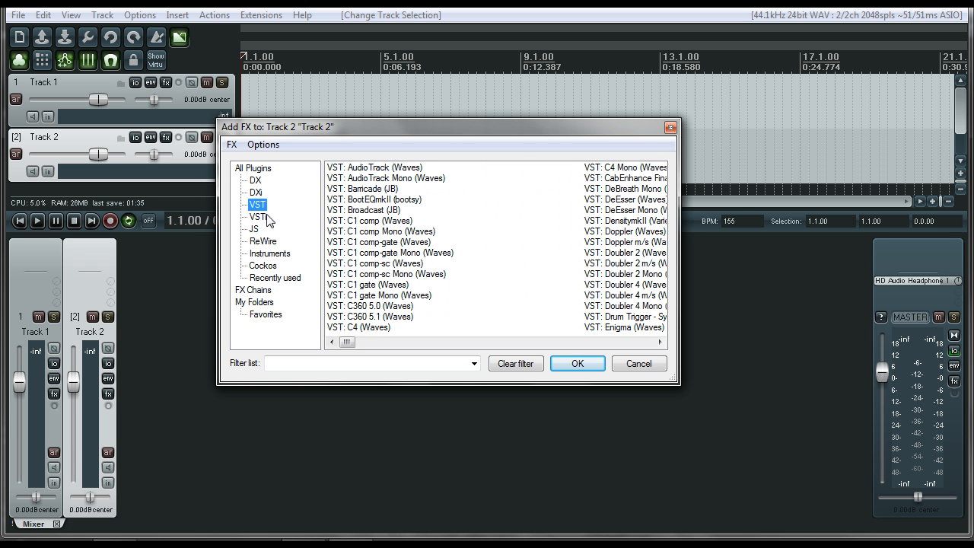
click(257, 217)
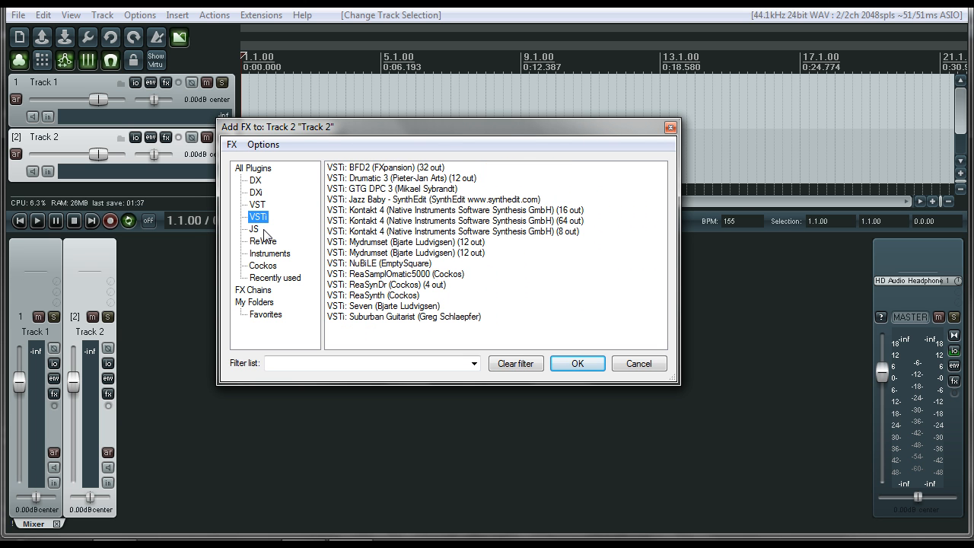
click(252, 229)
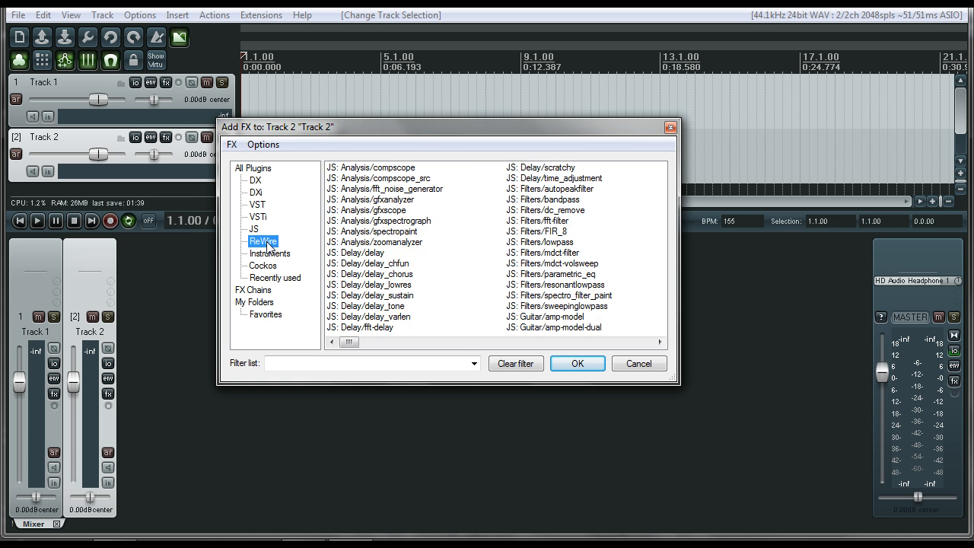
click(263, 265)
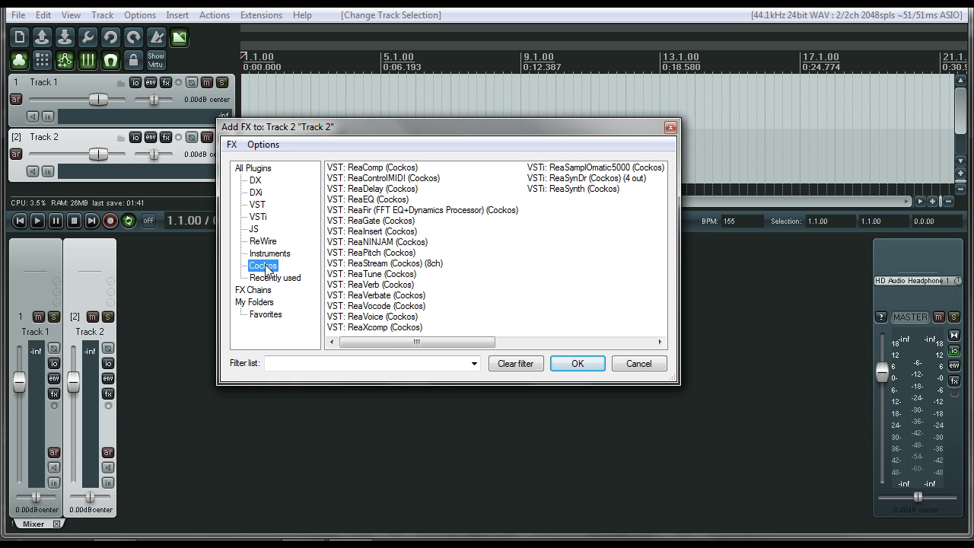
click(252, 290)
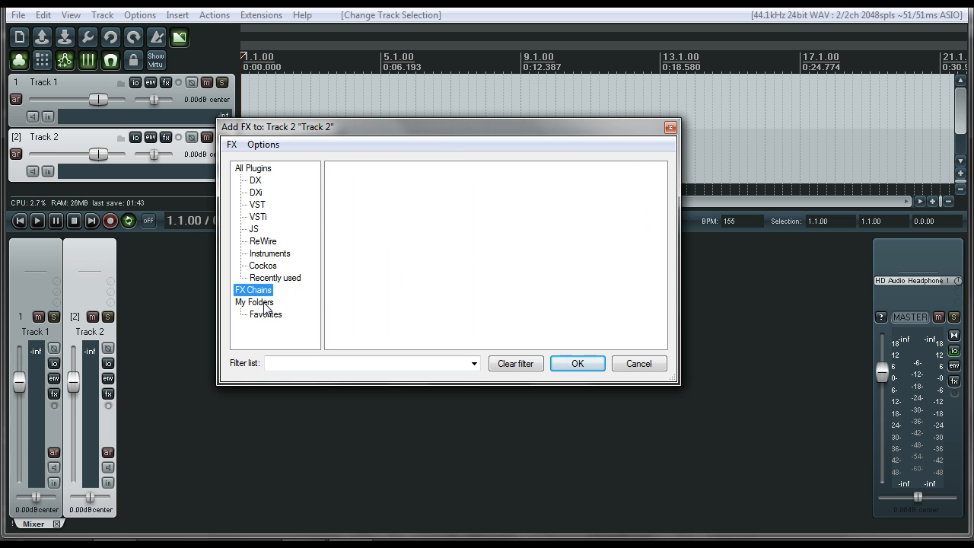
click(263, 265)
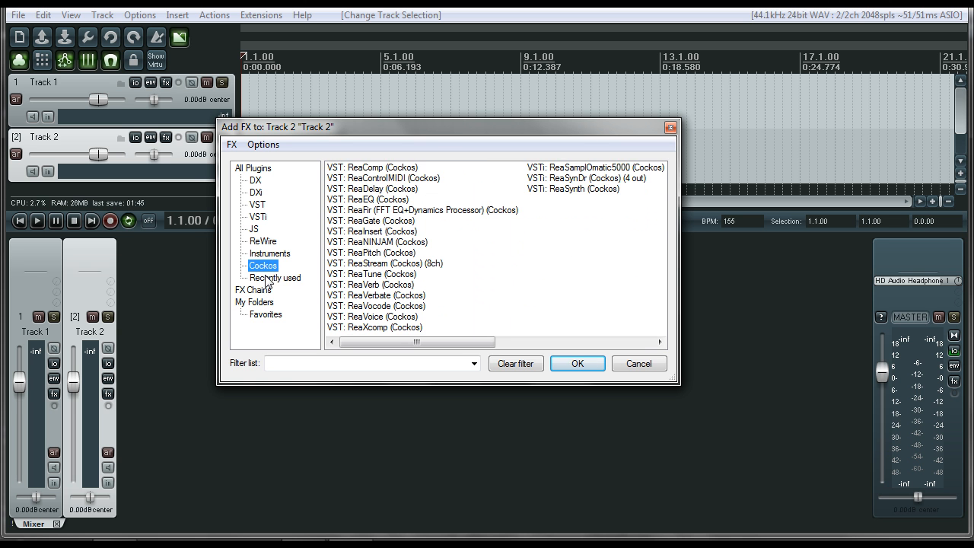
click(255, 302)
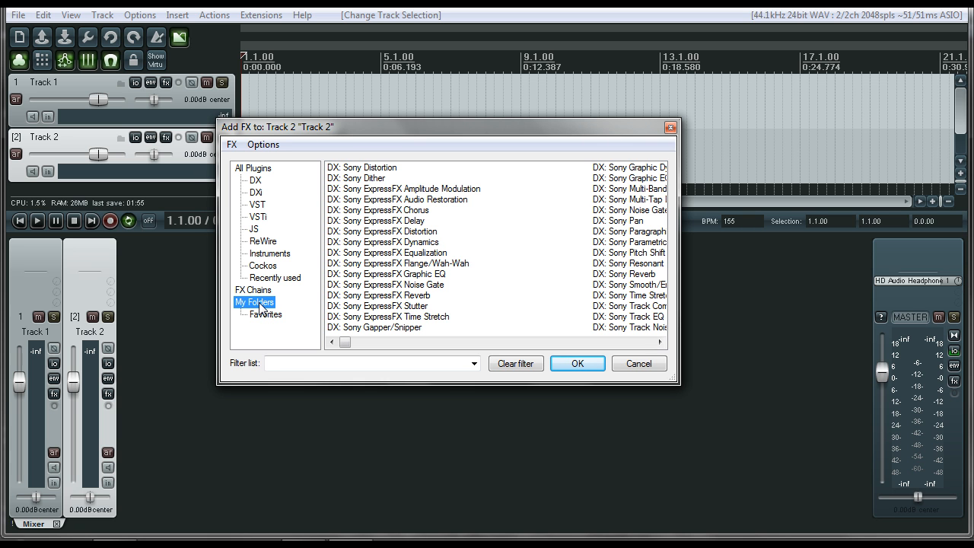
Step: Create a plugin folder named EQ's from the My Folders context menu
right_click(255, 302)
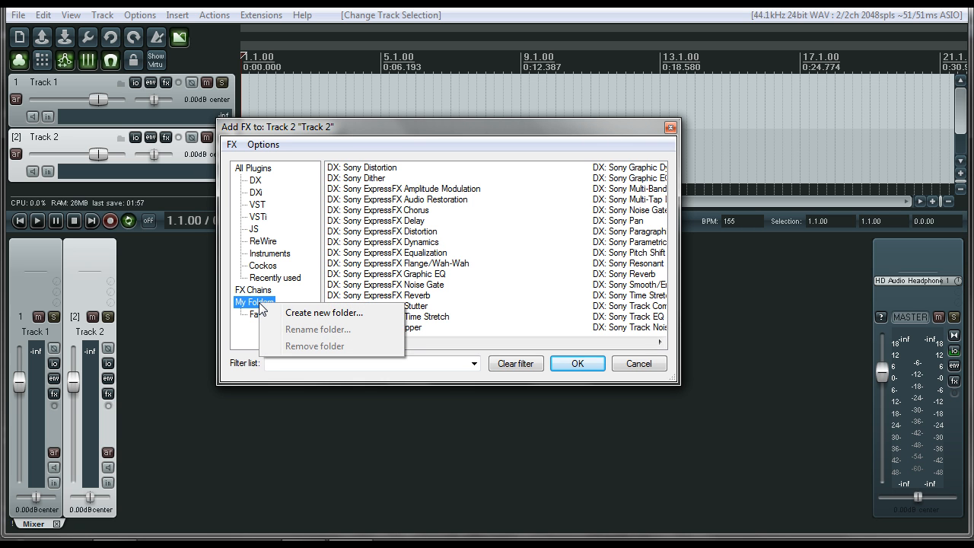
mouse_move(299, 317)
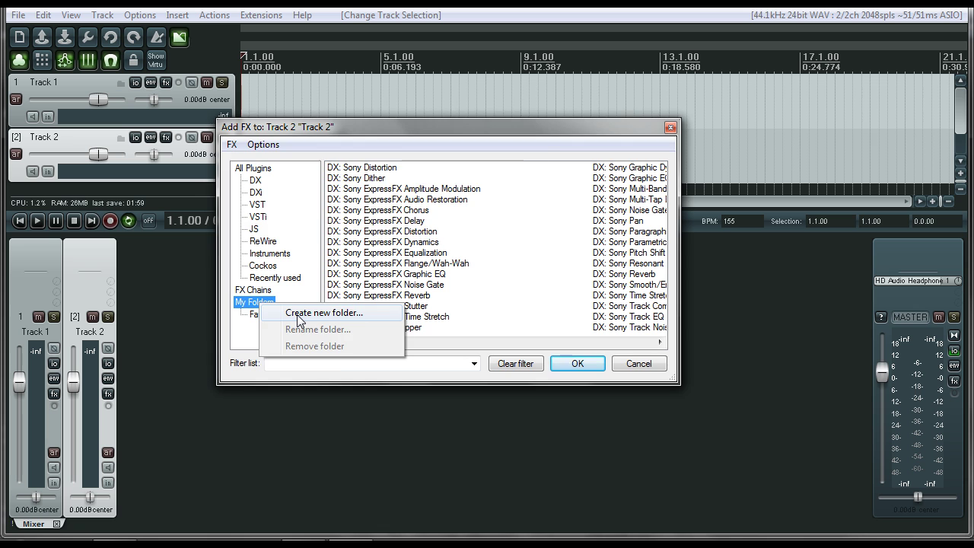
click(324, 312)
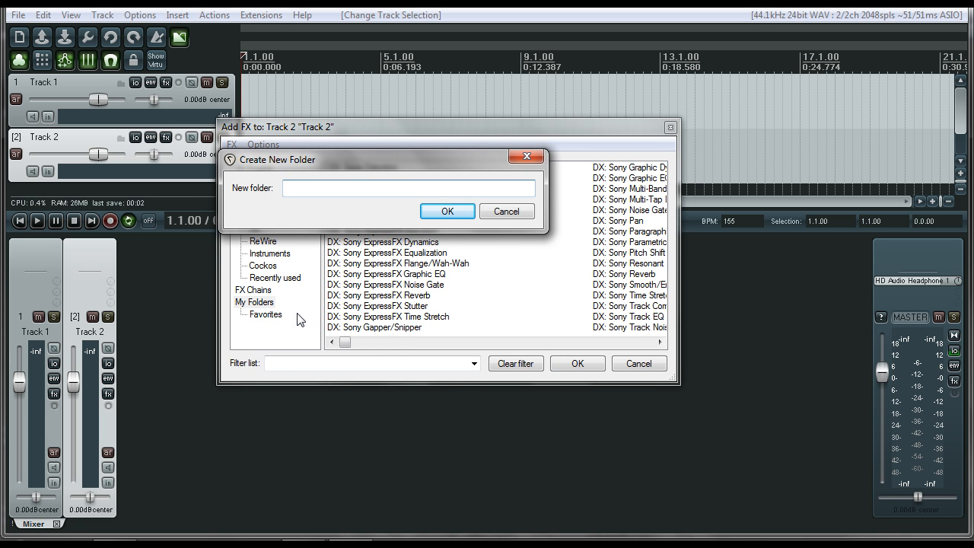
text(EQ's)
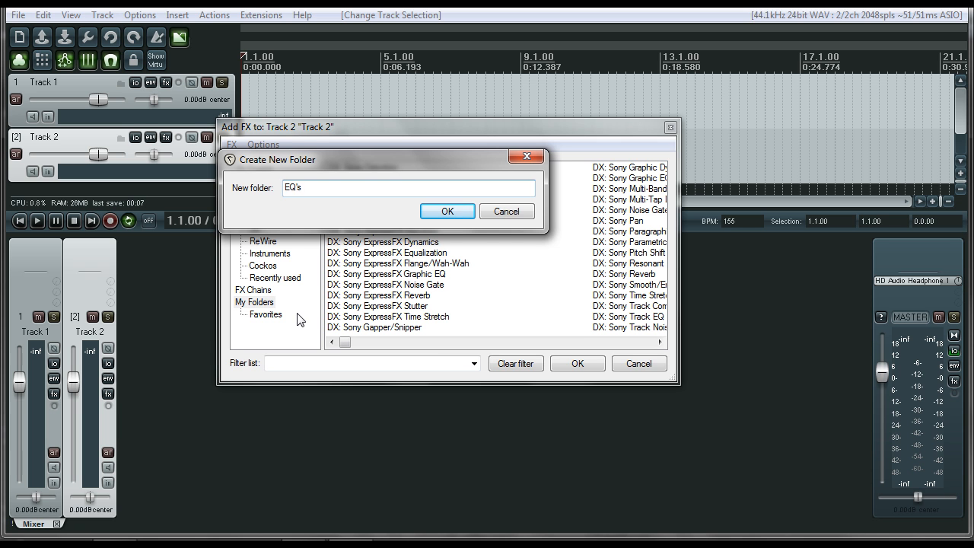
click(447, 210)
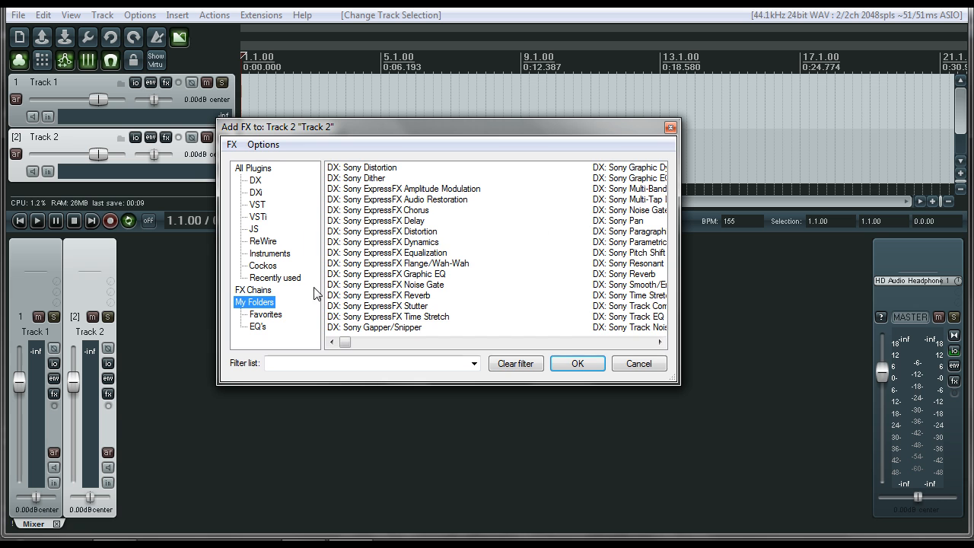
Step: Check the empty EQ's folder, then select ReaEQ and ReaFir in the Cockos list
click(257, 326)
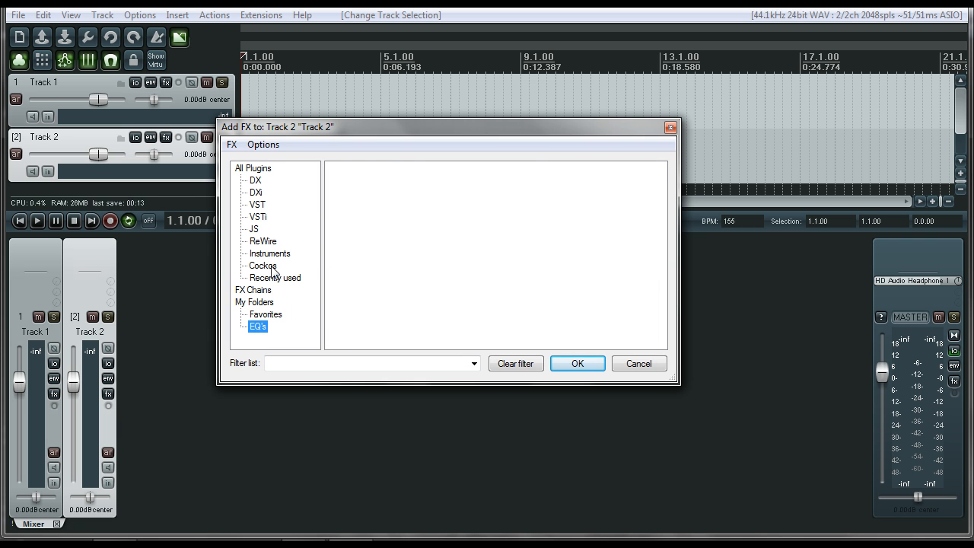
click(261, 265)
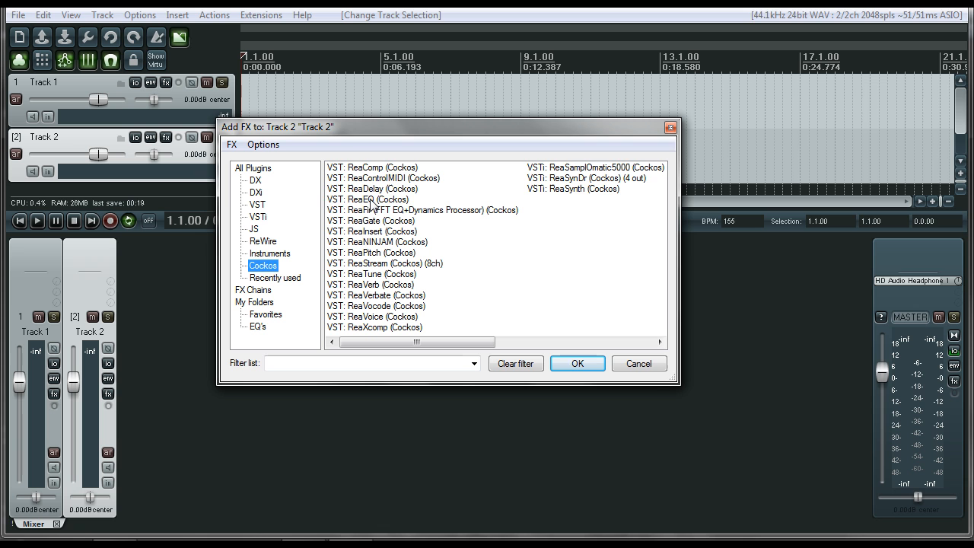
click(367, 200)
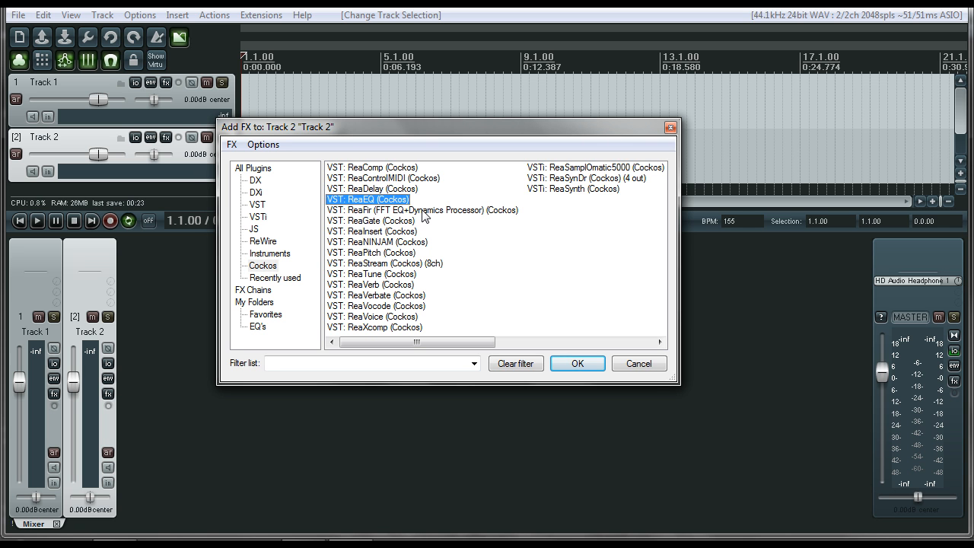
click(423, 210)
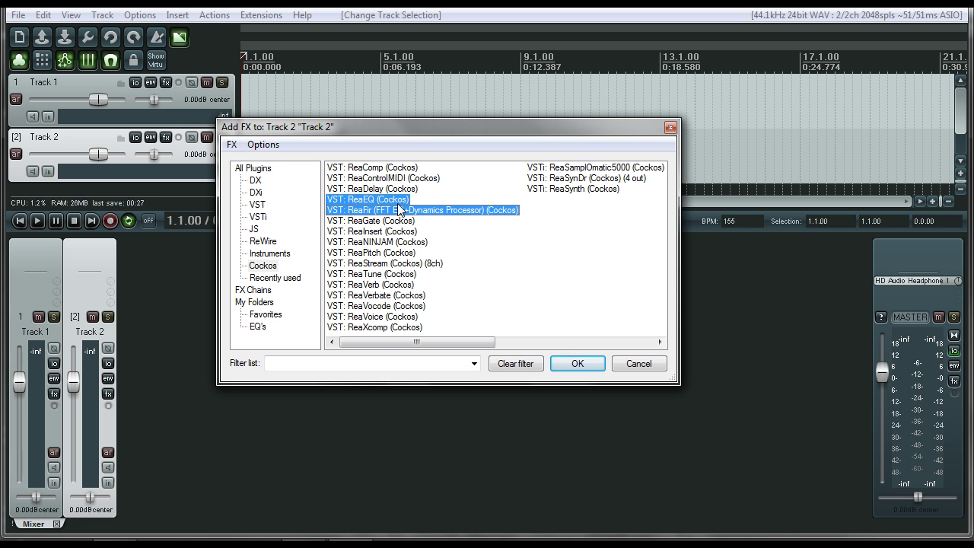
click(367, 198)
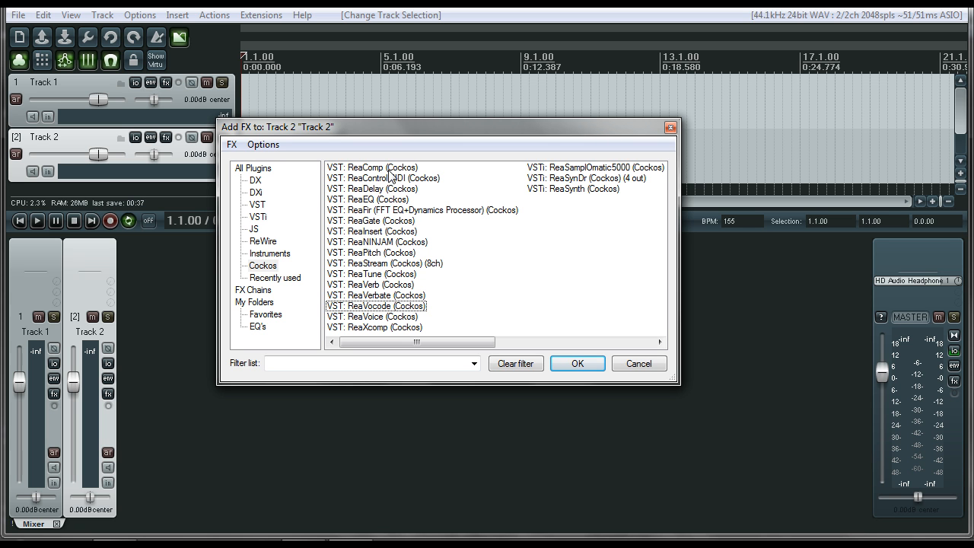
click(373, 167)
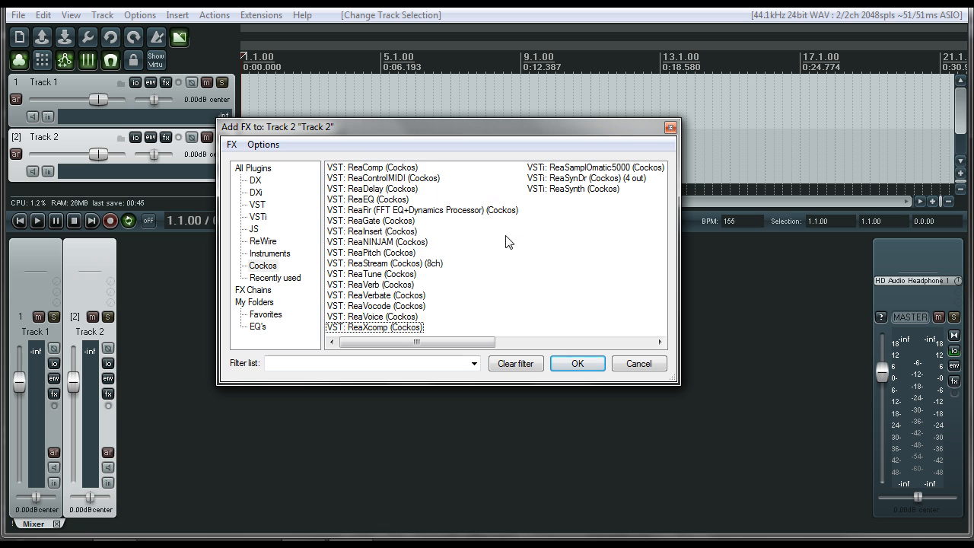
click(368, 199)
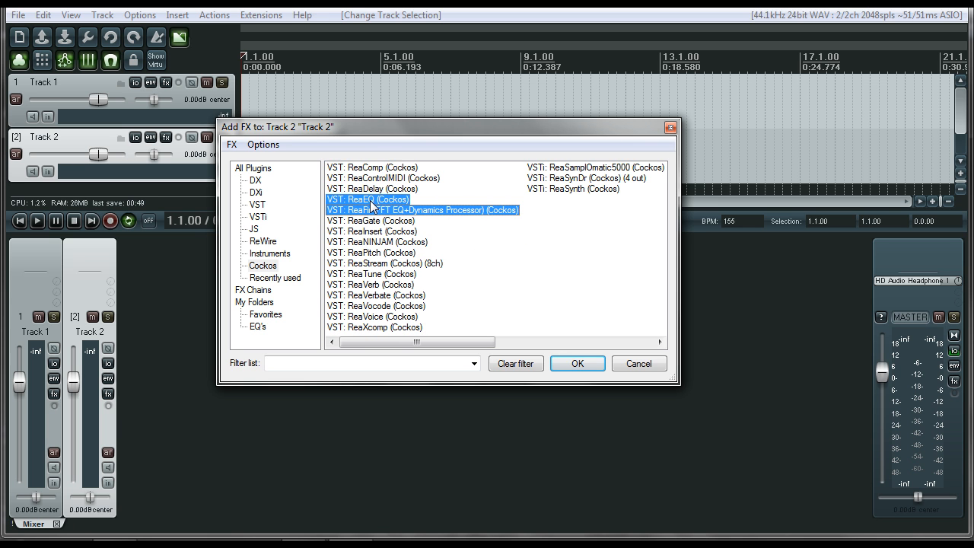
Step: Add the selected ReaEQ and ReaFir to the EQ's folder and view its contents
right_click(373, 209)
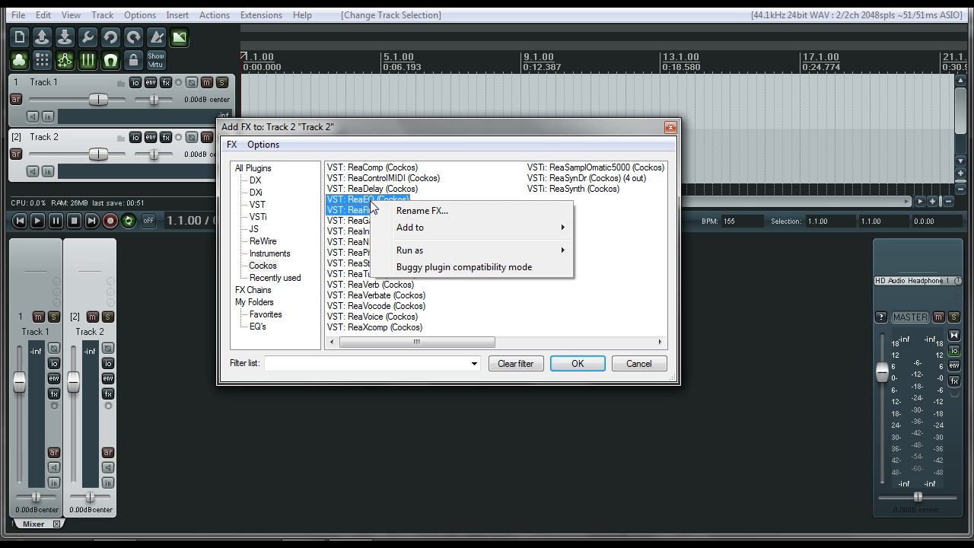
mouse_move(432, 227)
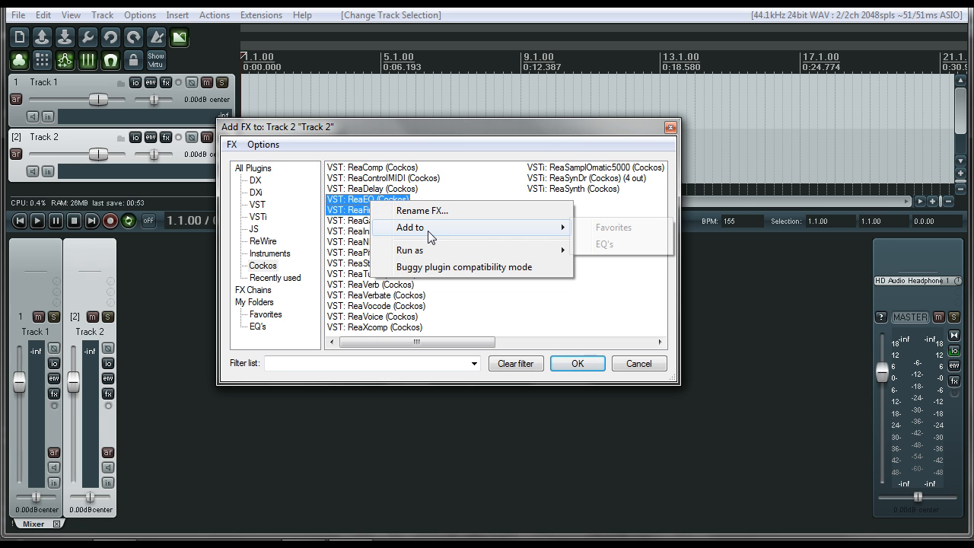
mouse_move(605, 244)
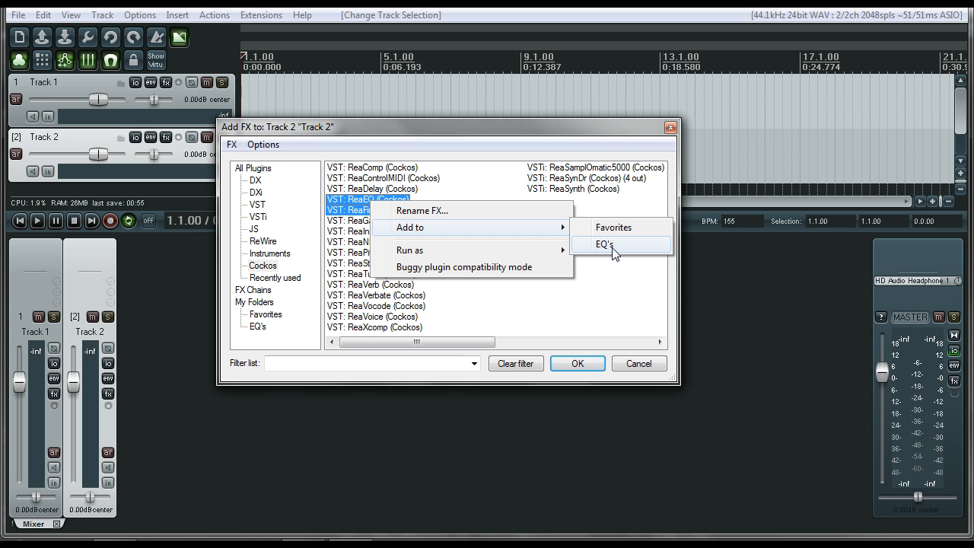
mouse_move(468, 190)
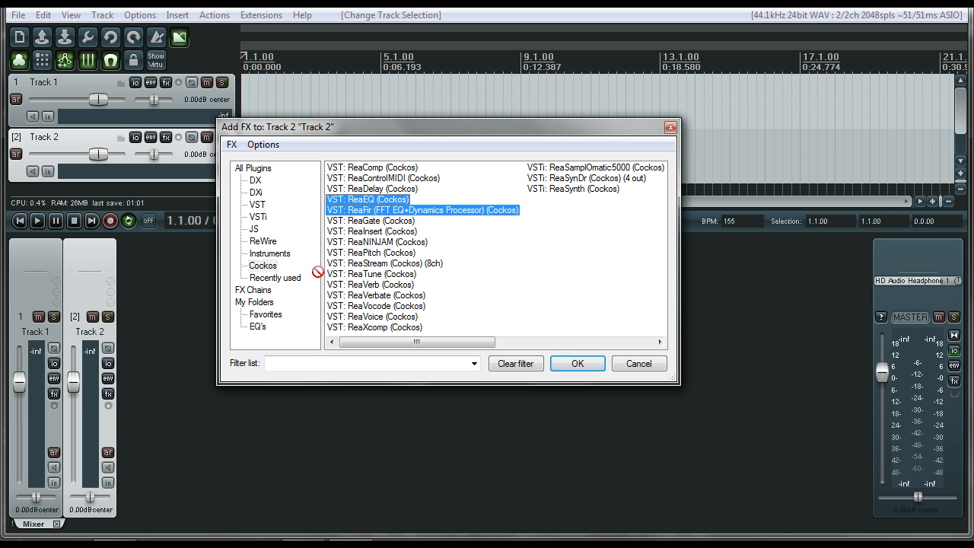
click(257, 326)
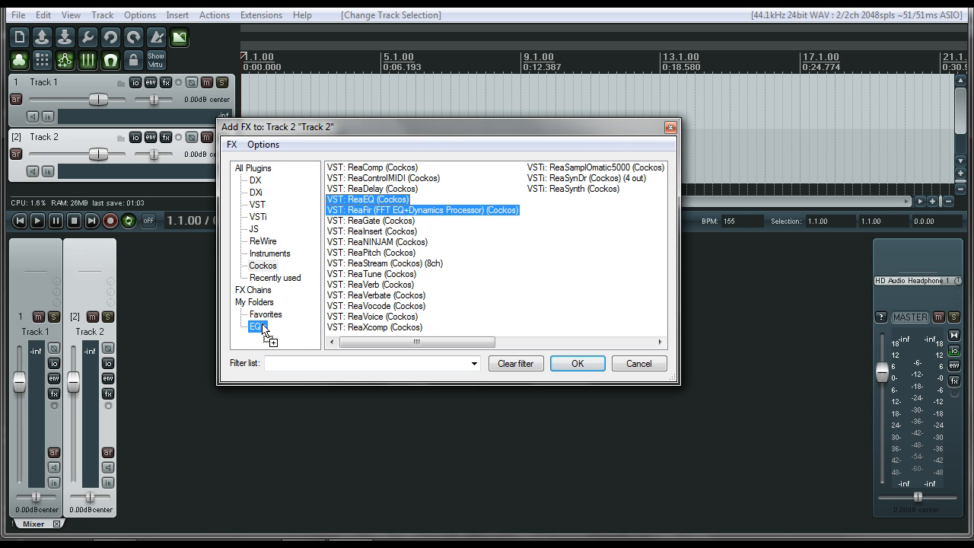
click(256, 325)
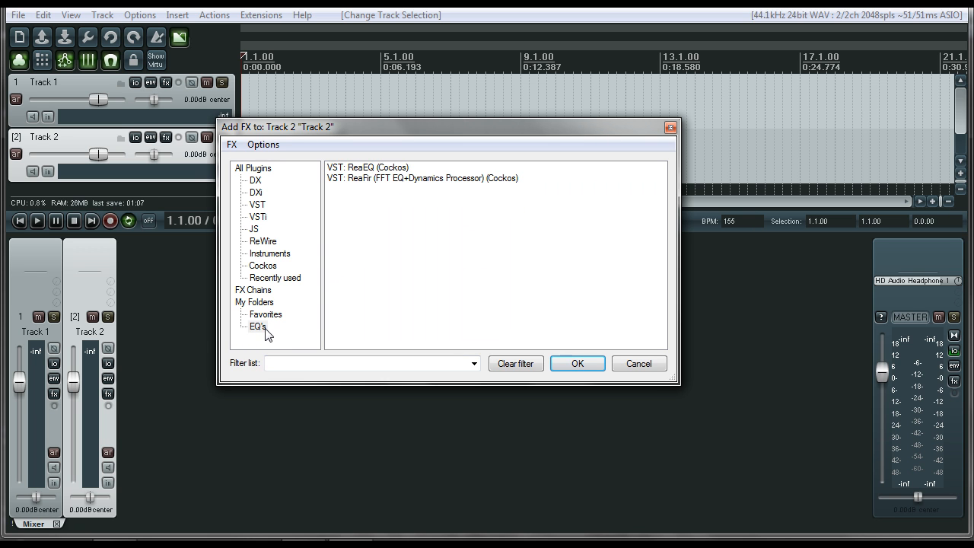
click(258, 326)
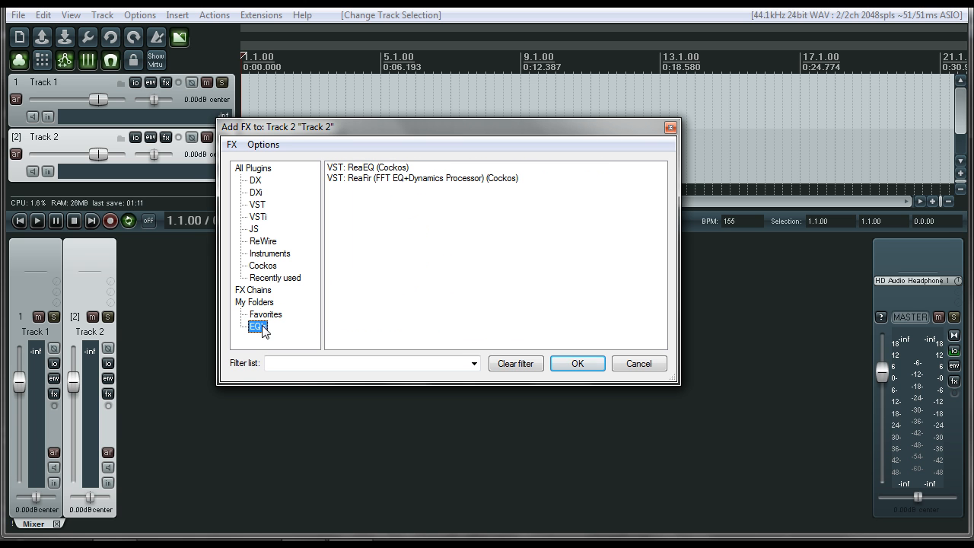
Step: Create a second plugin folder named 'Comp/Limiter' from the folder context menu
right_click(257, 326)
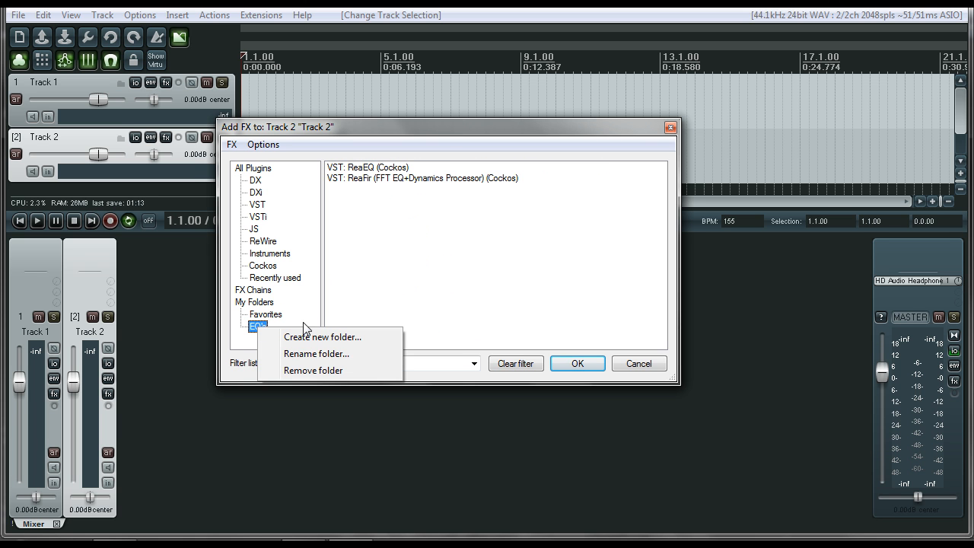
click(323, 336)
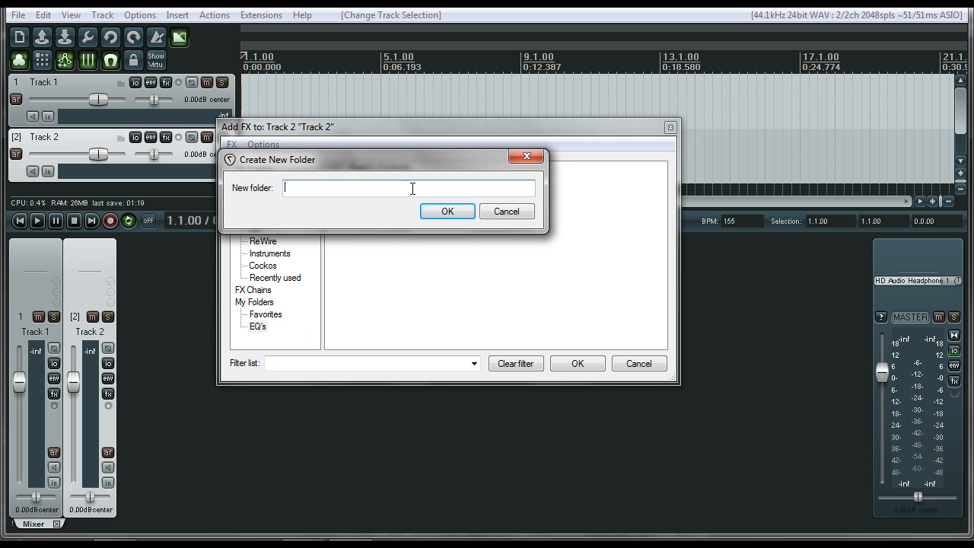
text(C)
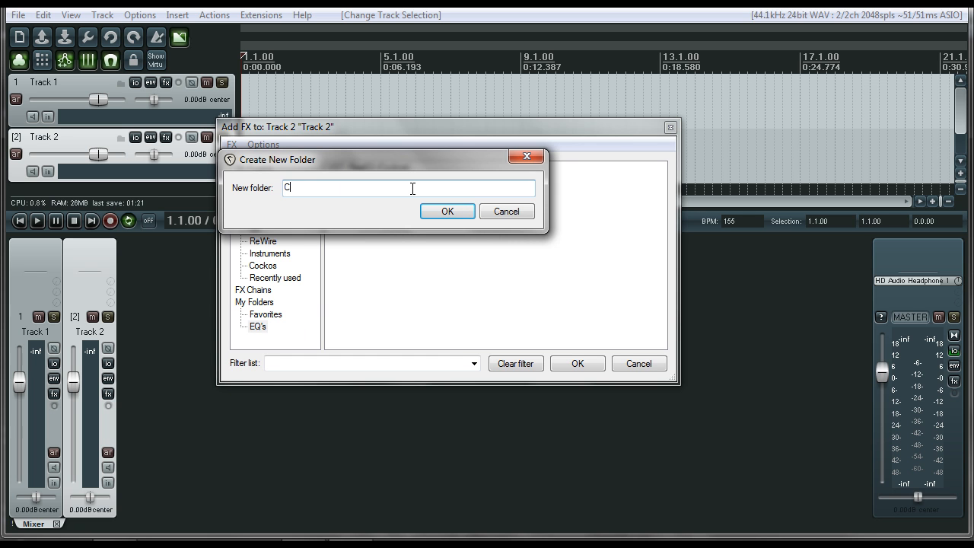
text(omp/L)
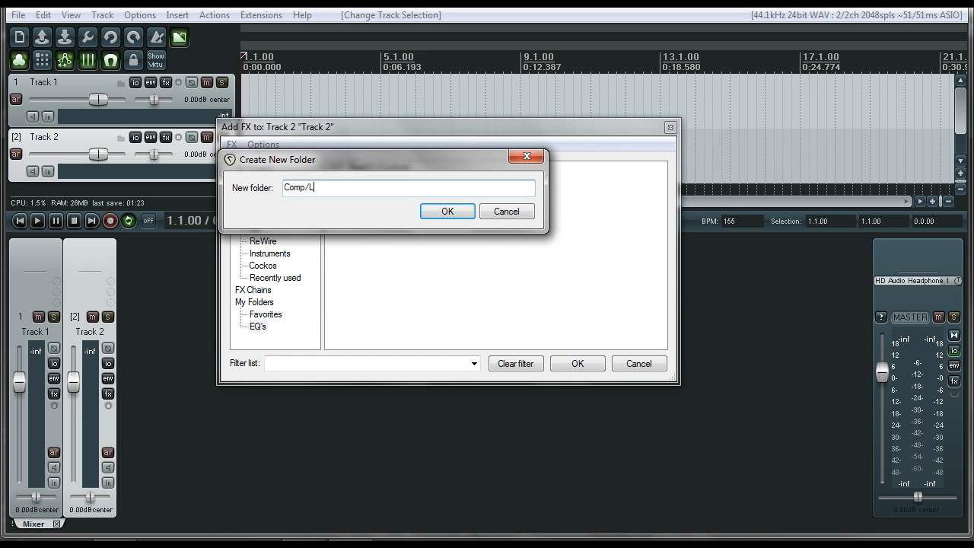
text(imiter)
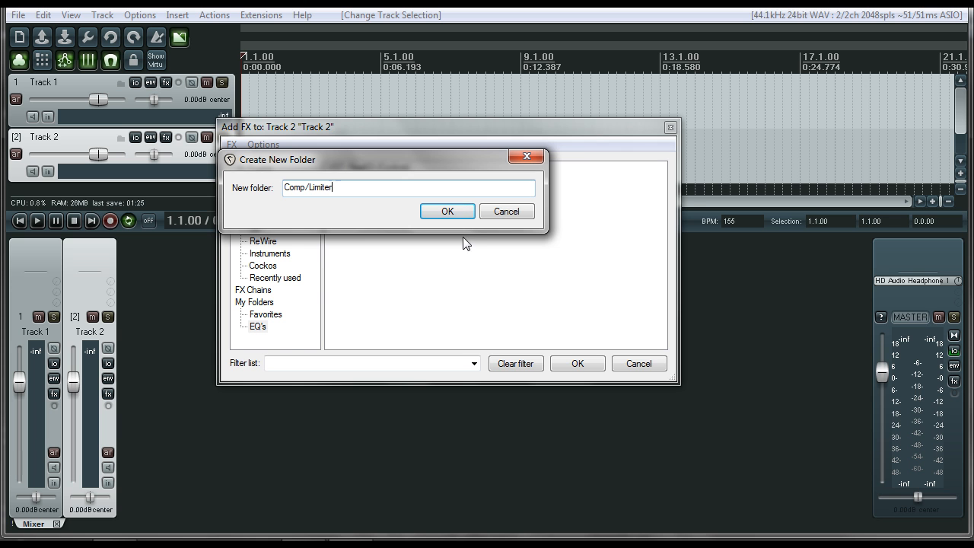
click(447, 211)
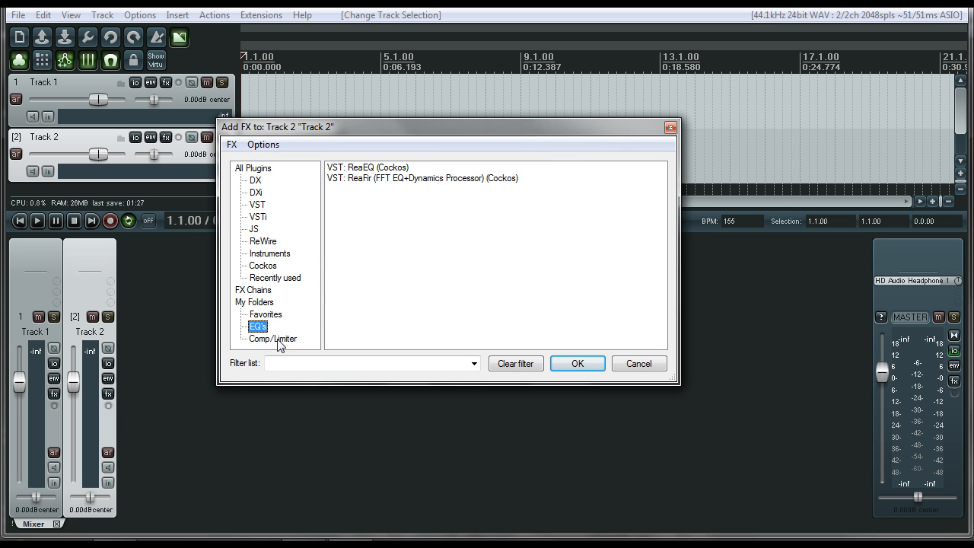
Step: Add ReaComp from the Cockos plugins to the Comp/Limiter folder
click(255, 303)
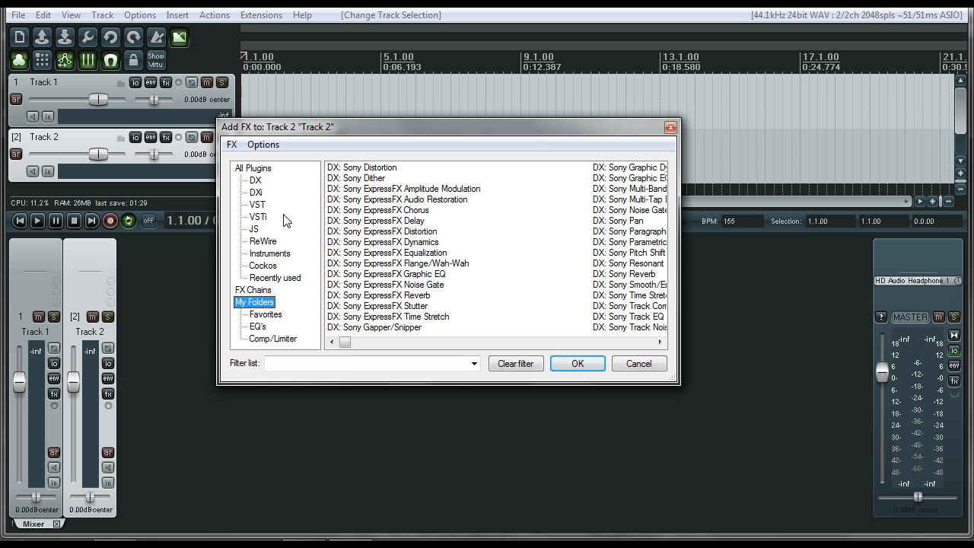
mouse_move(263, 265)
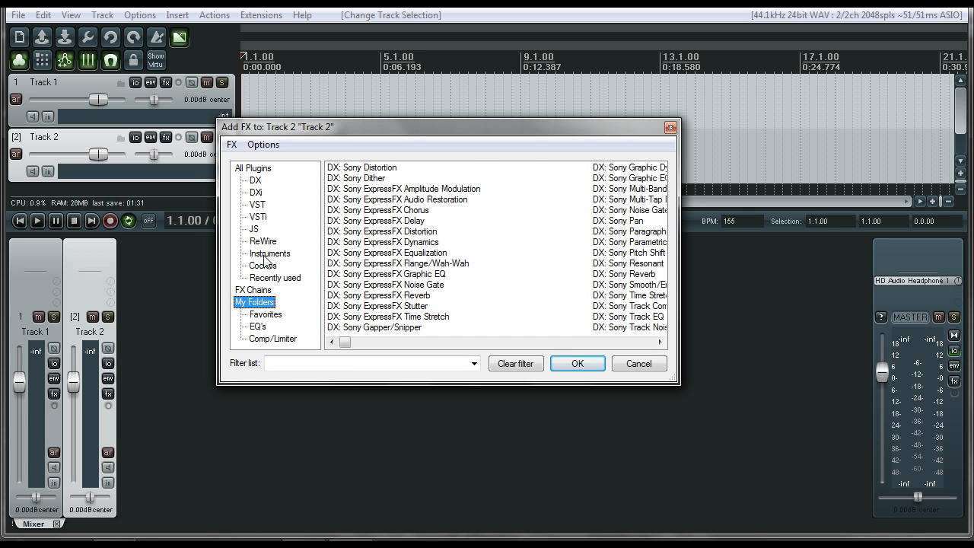
click(263, 265)
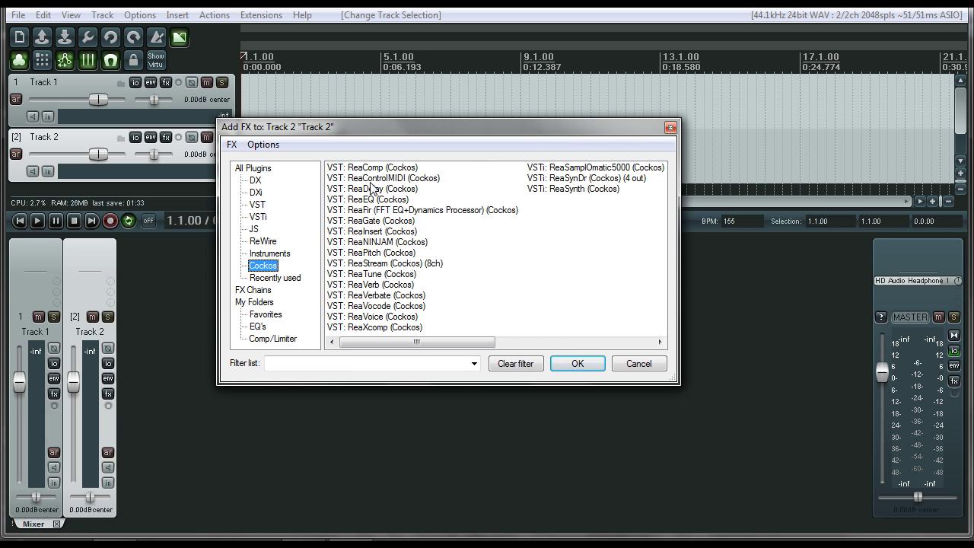
click(373, 167)
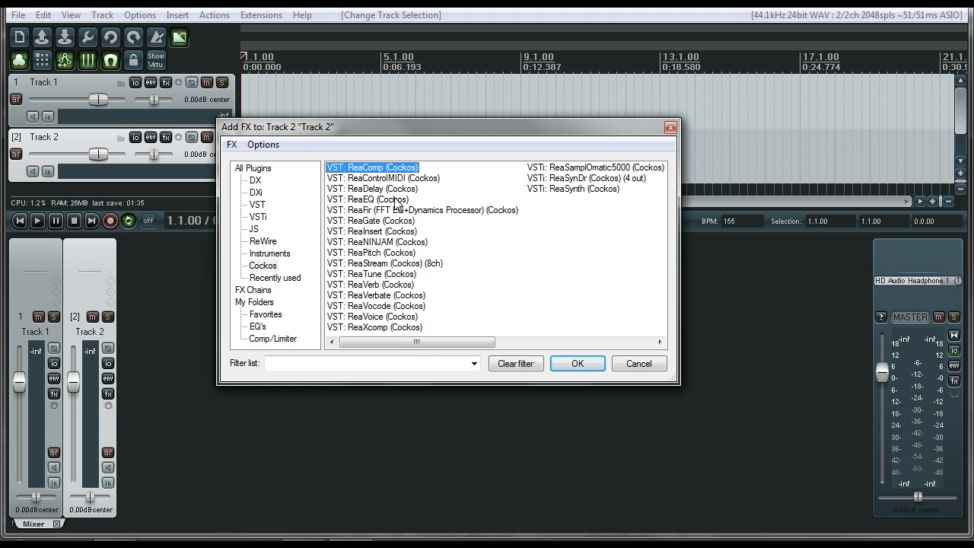
mouse_move(370, 232)
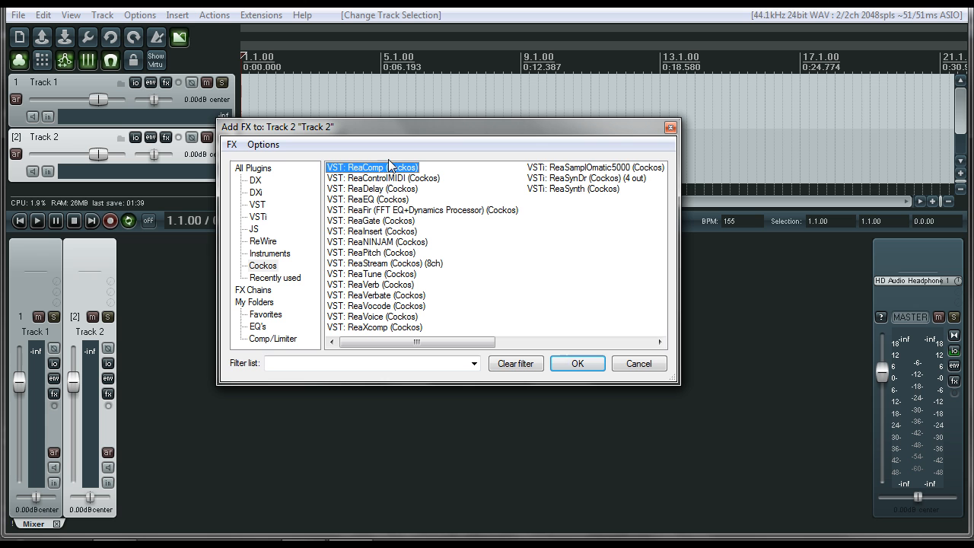
click(272, 339)
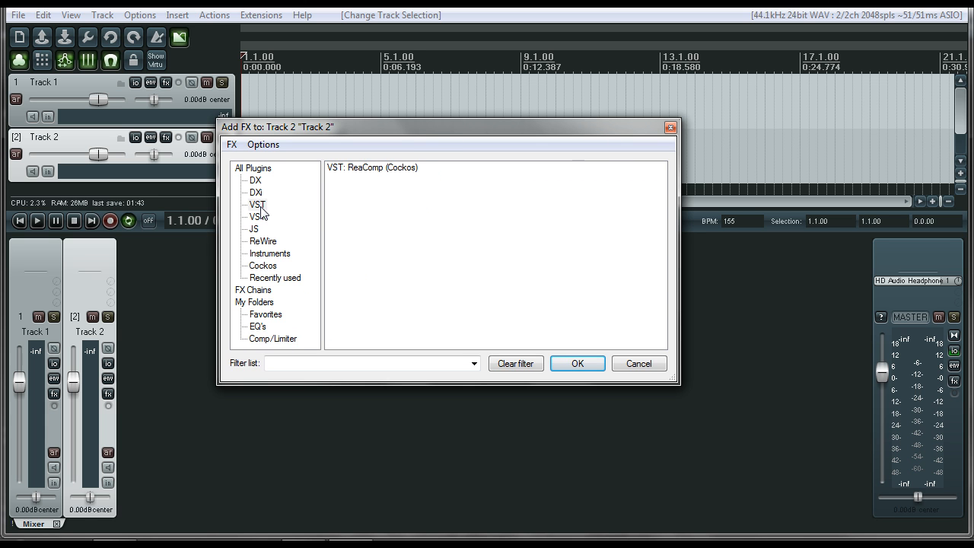
Step: Add DensitymkII from the VST plugin list to the Comp/Limiter folder
click(257, 204)
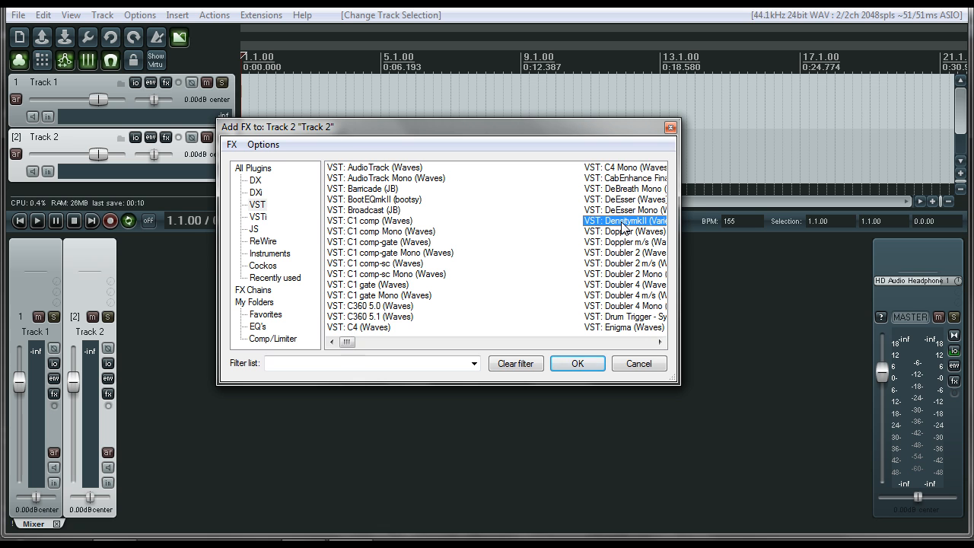
click(272, 339)
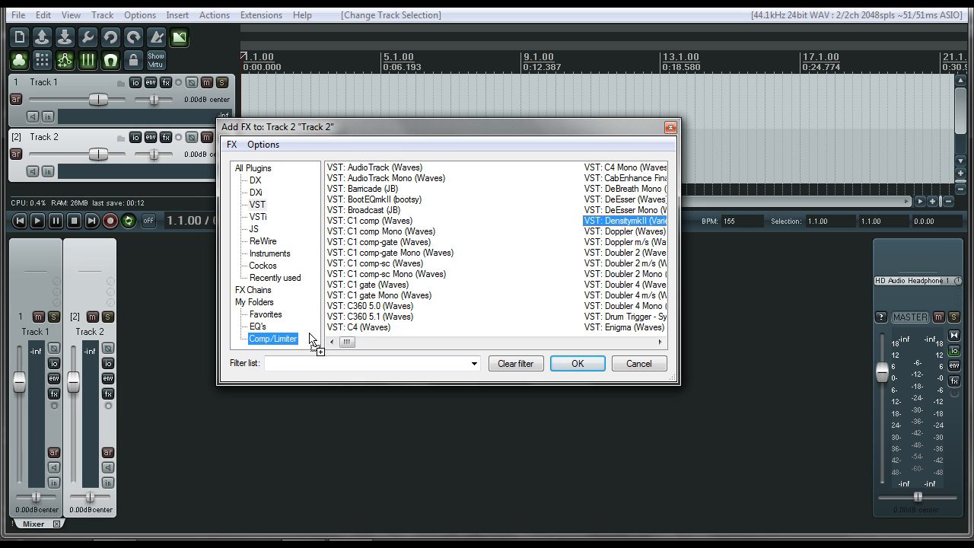
click(272, 338)
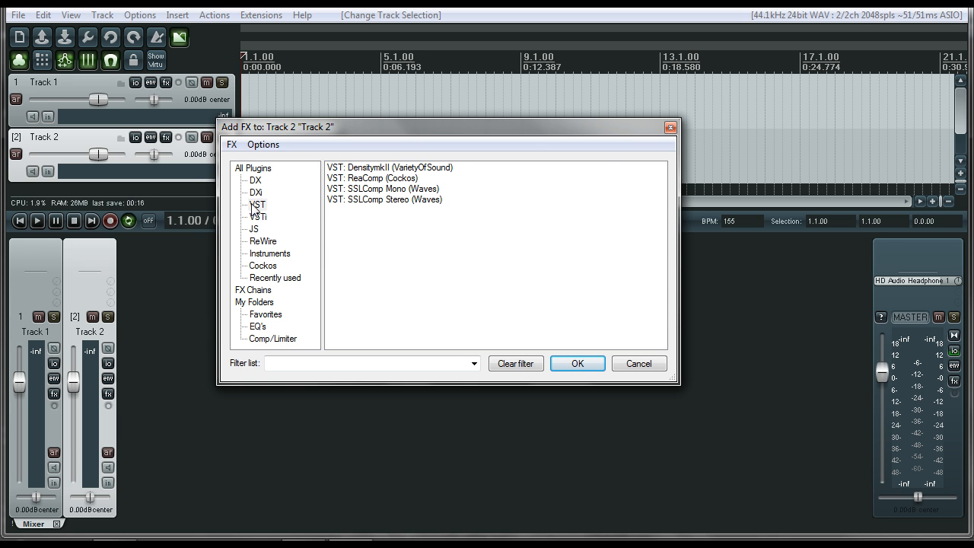
click(273, 339)
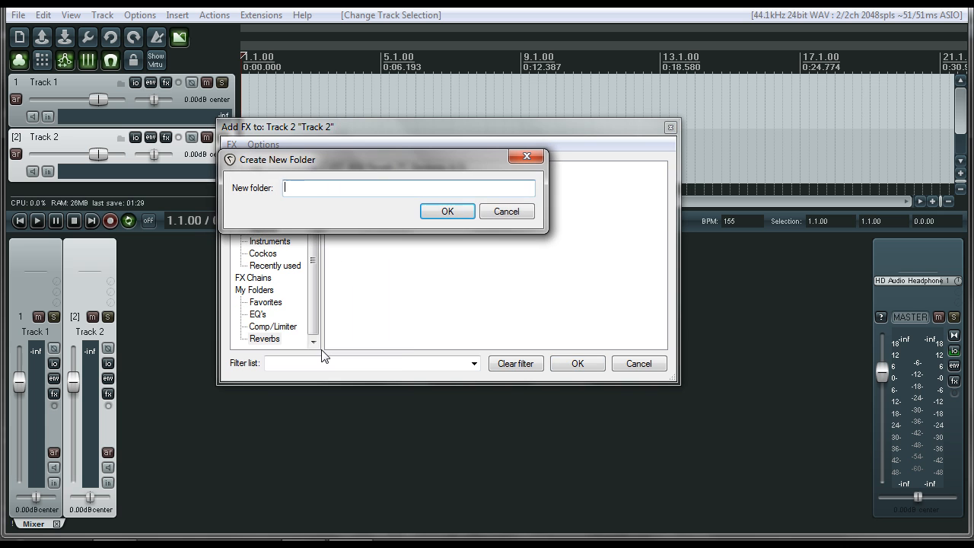
Step: Create an Amp Modelers folder and add the 'pre'-filtered Preampus plugins and Shred
text(Amp Modelers)
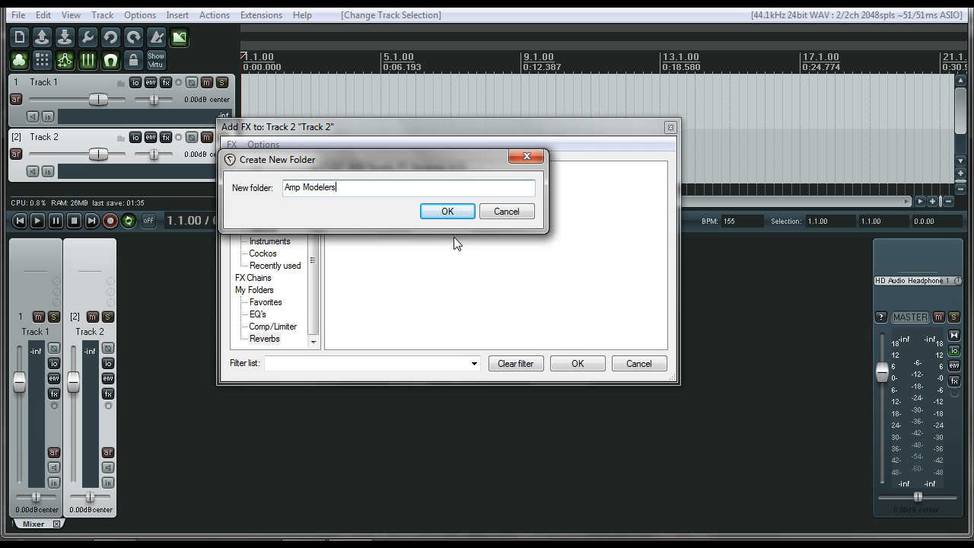
click(448, 211)
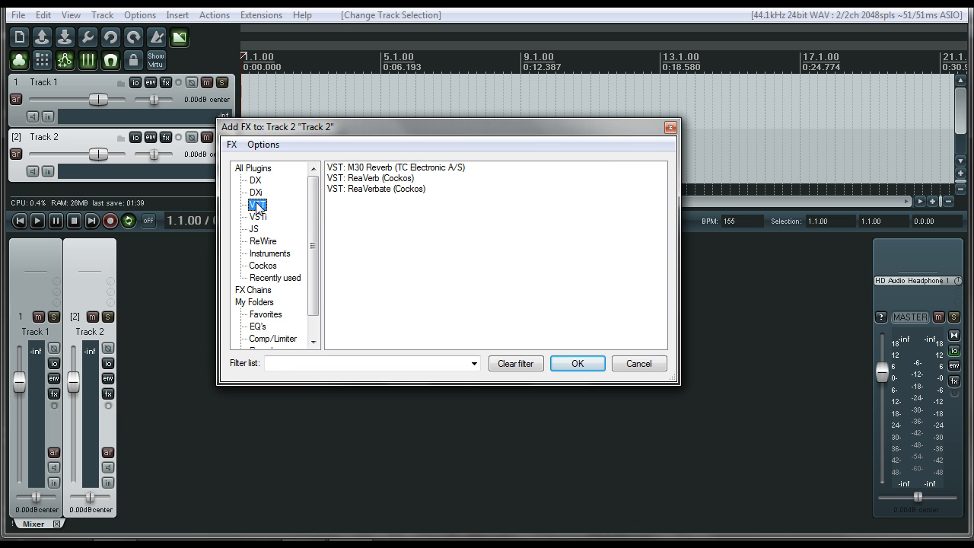
click(256, 204)
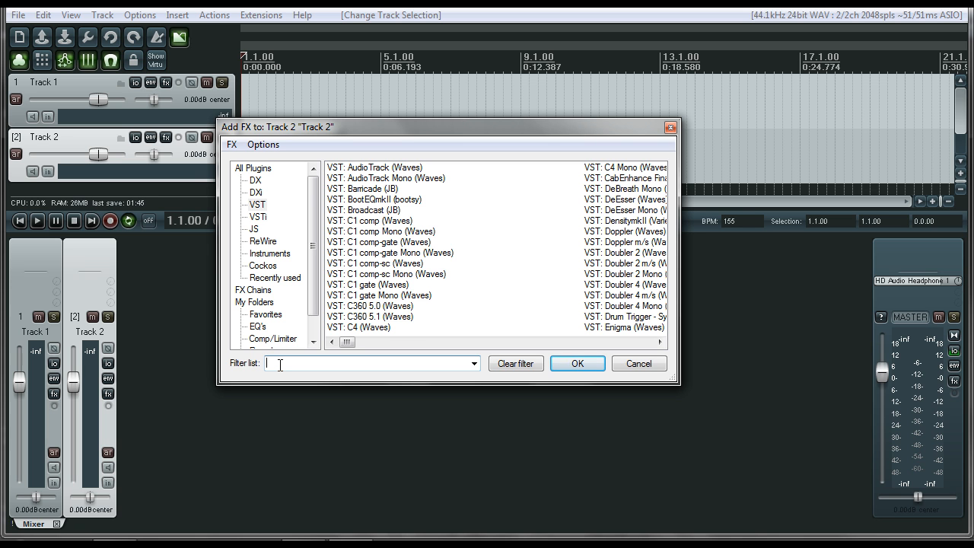
text(pre)
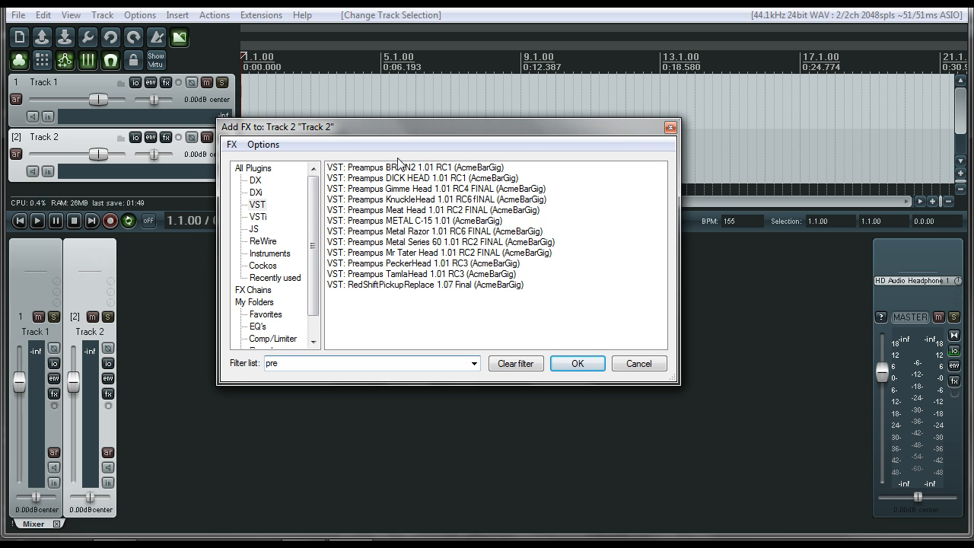
click(415, 167)
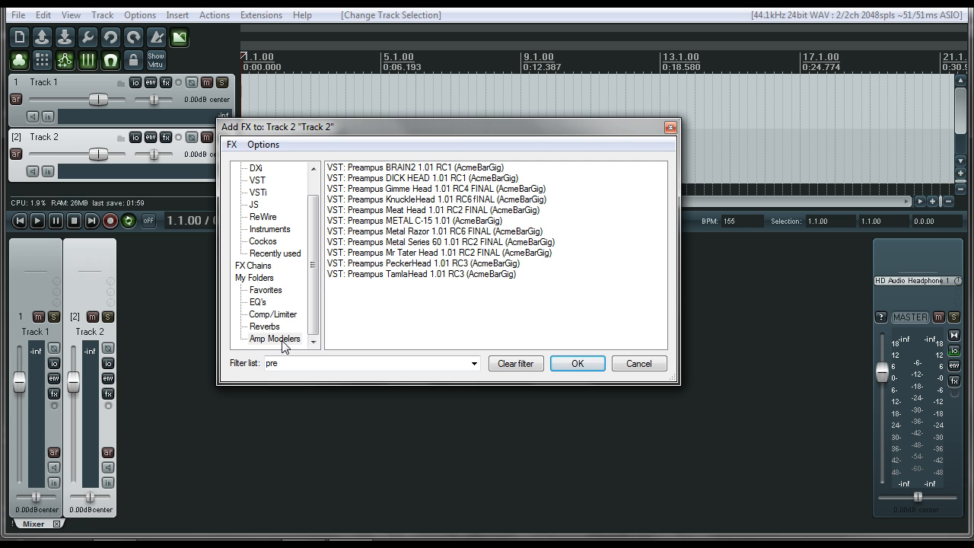
click(257, 181)
text(s)
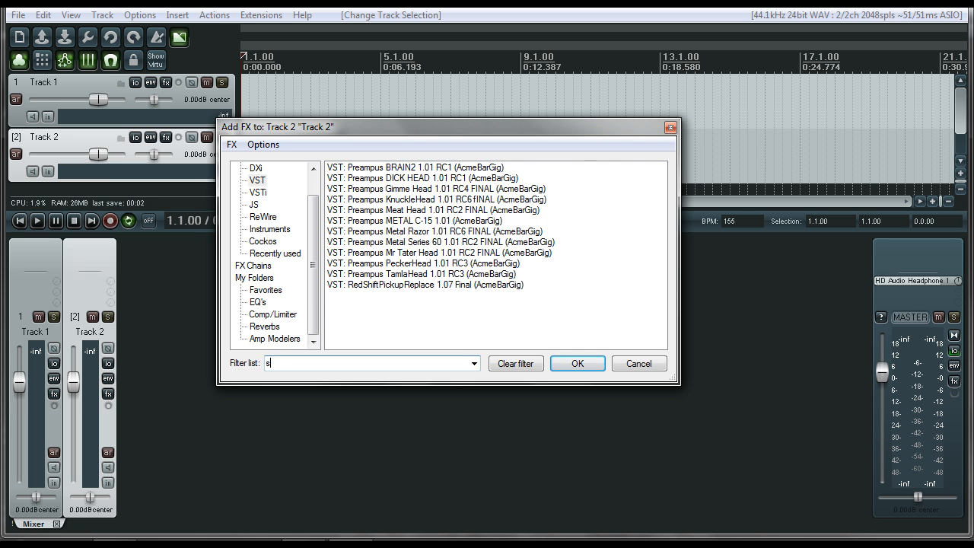
text(hred)
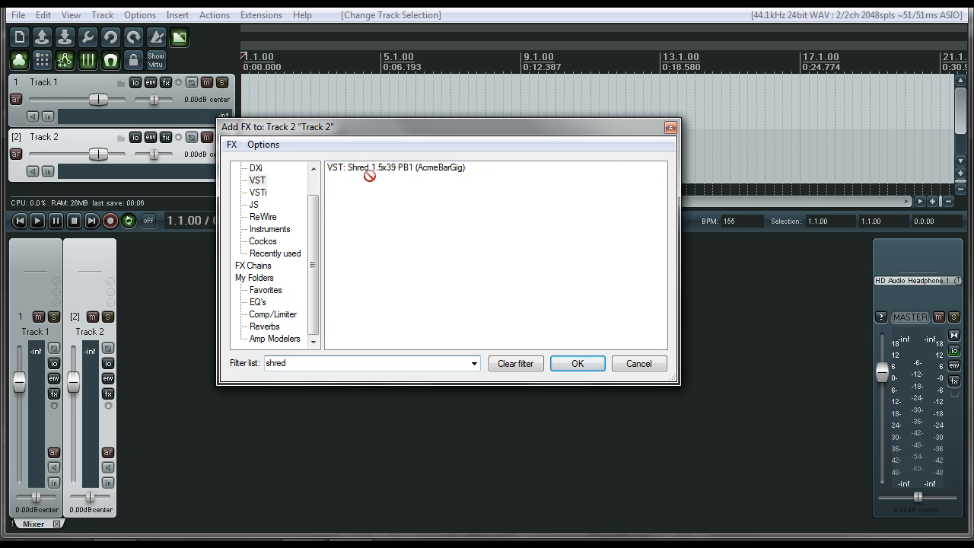
click(274, 338)
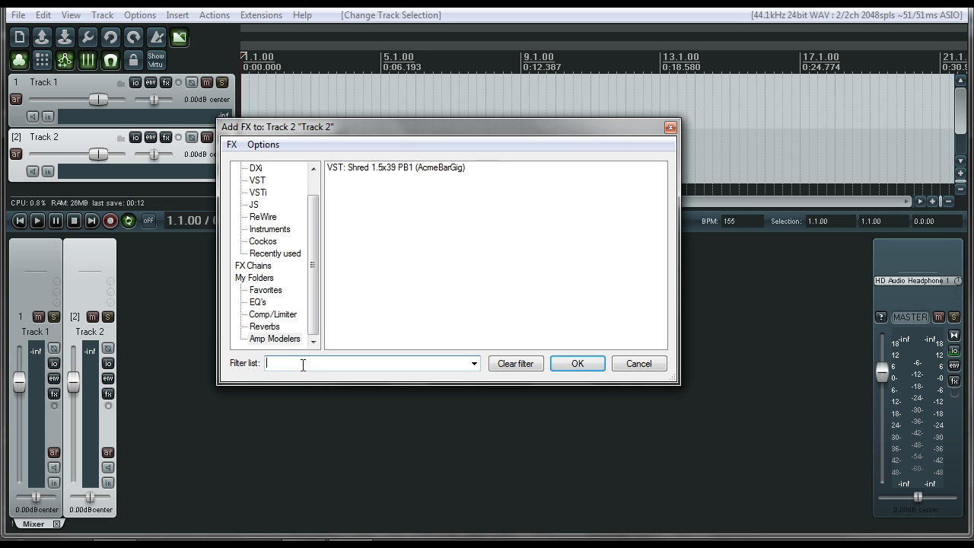
Step: File ReaGate into the compressor folder and rename it Comp/Limiter/Gate
click(257, 302)
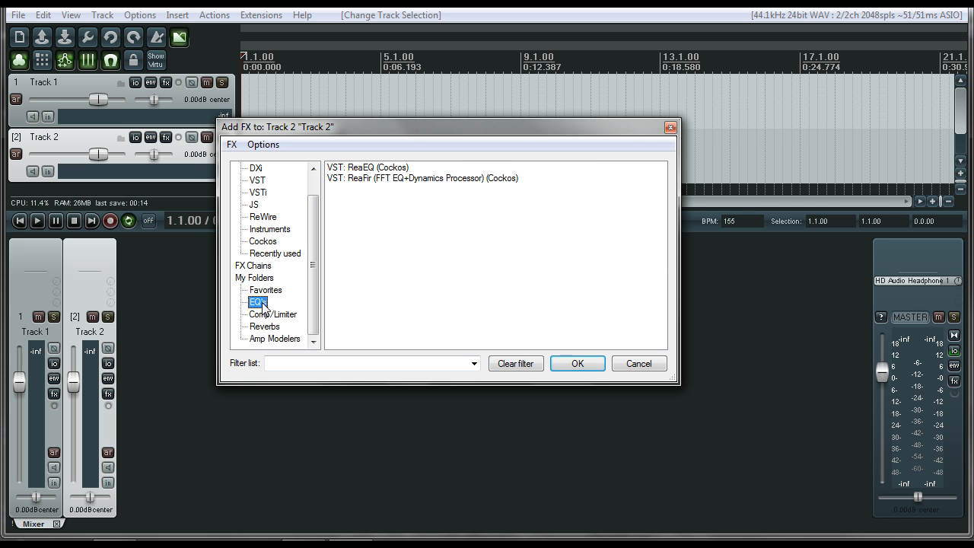
click(272, 315)
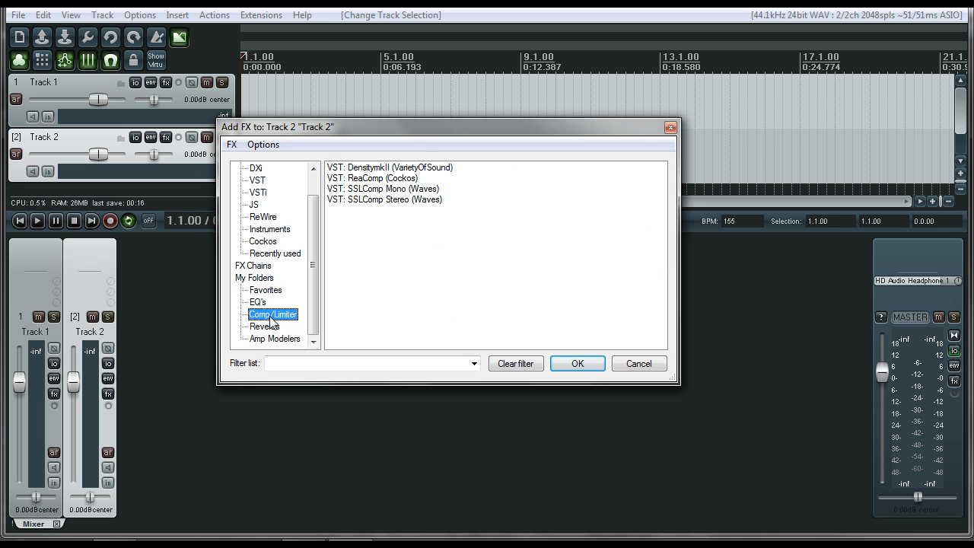
click(263, 253)
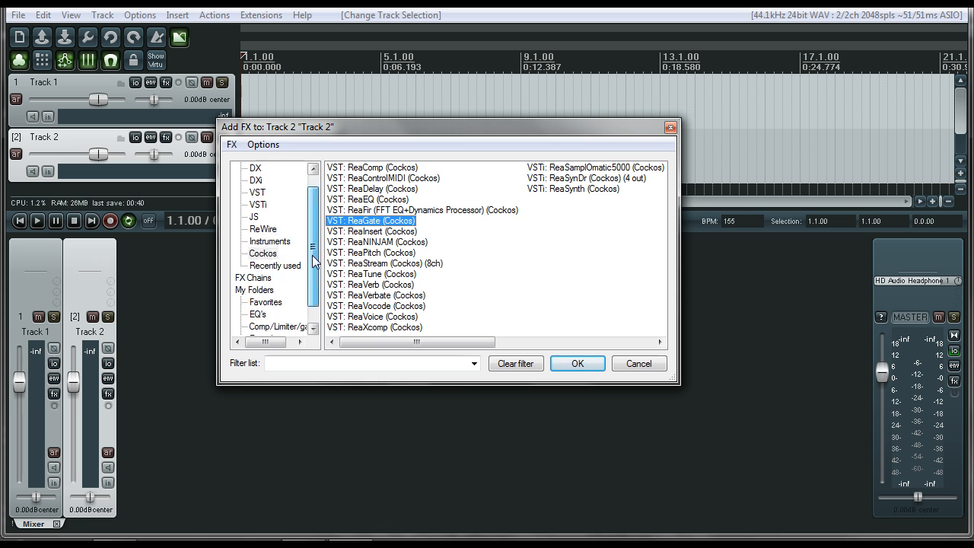
right_click(273, 302)
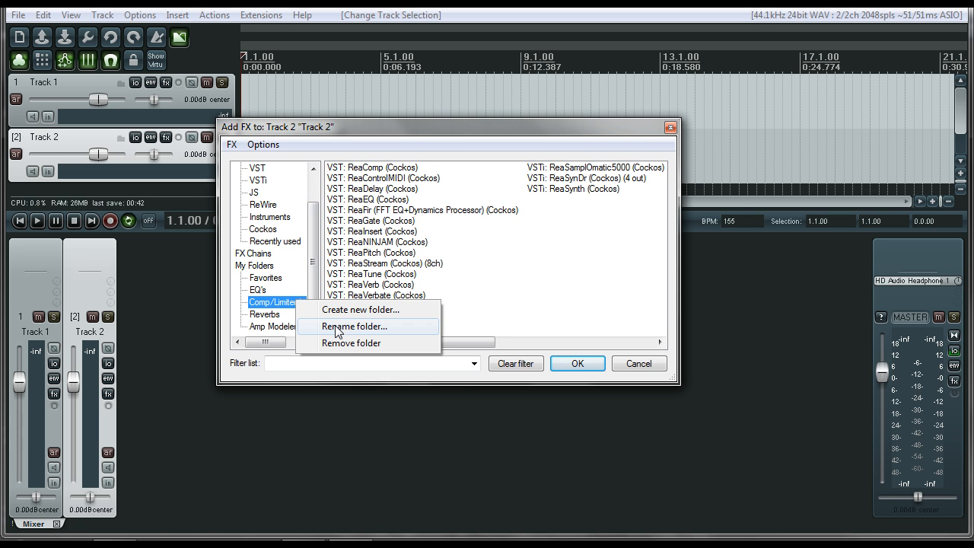
mouse_move(342, 310)
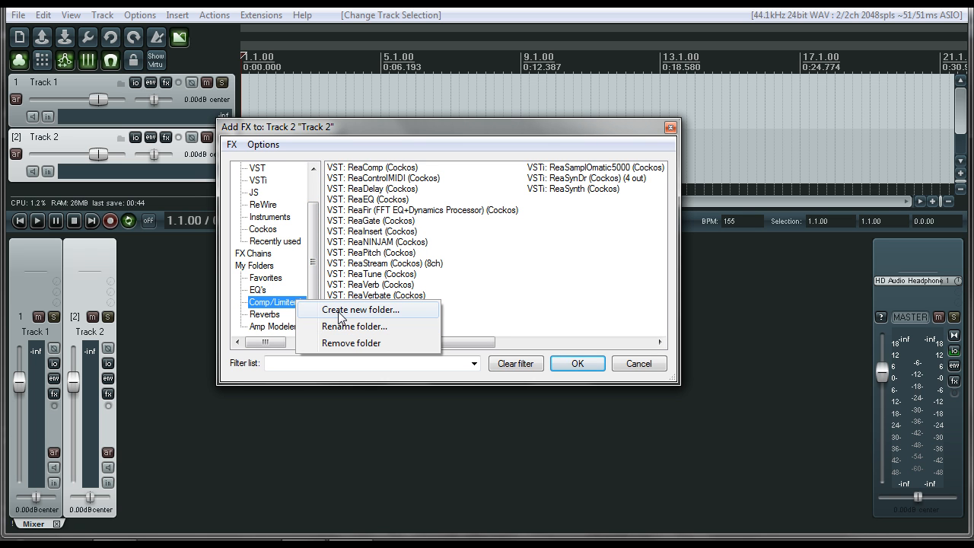
right_click(372, 167)
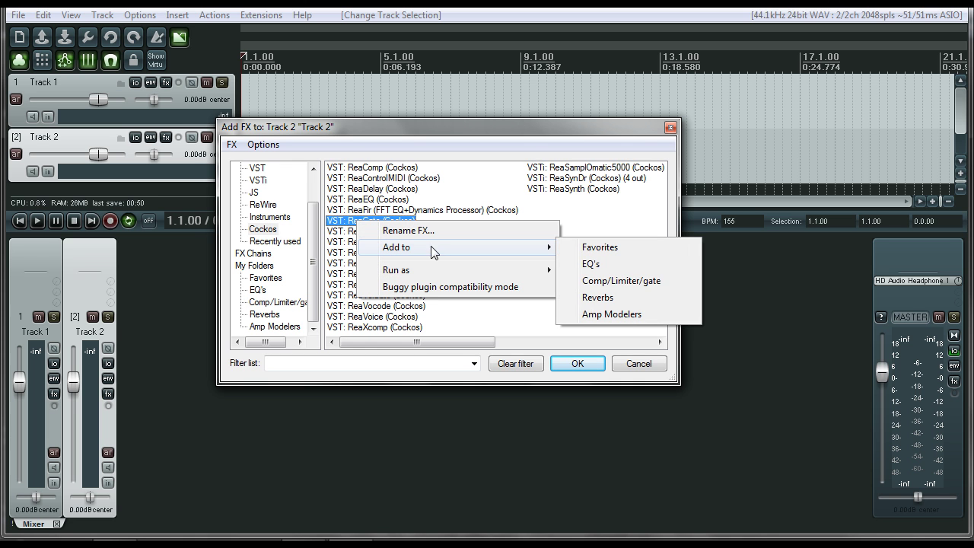
mouse_move(612, 314)
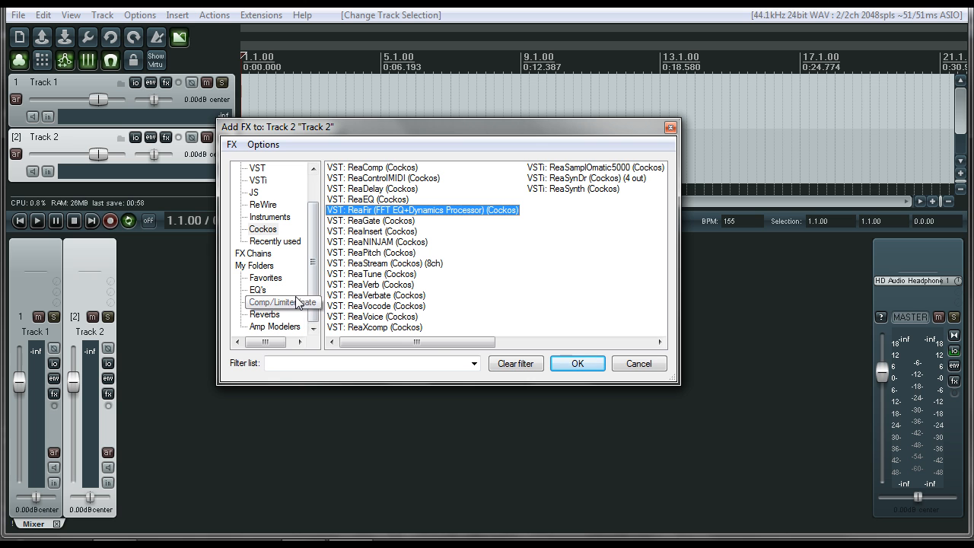
right_click(270, 302)
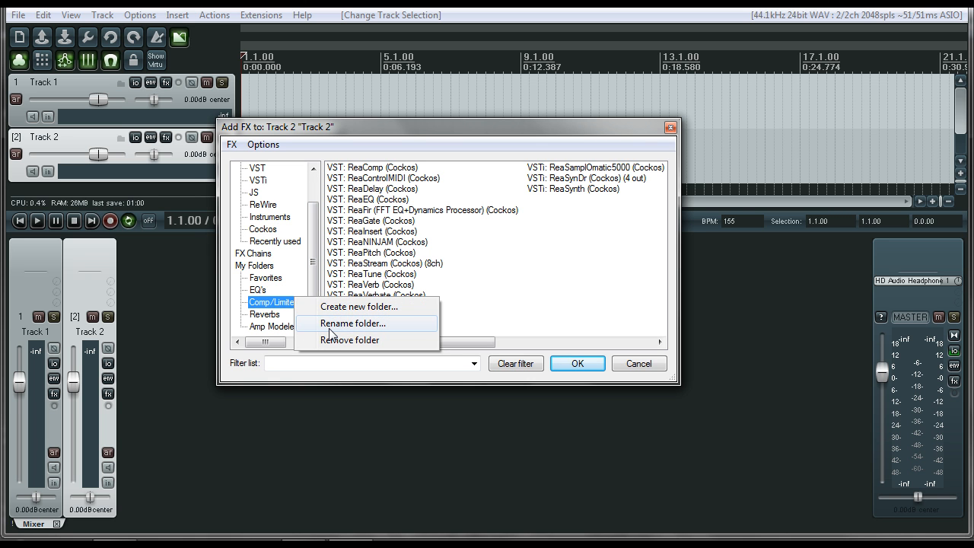
click(360, 324)
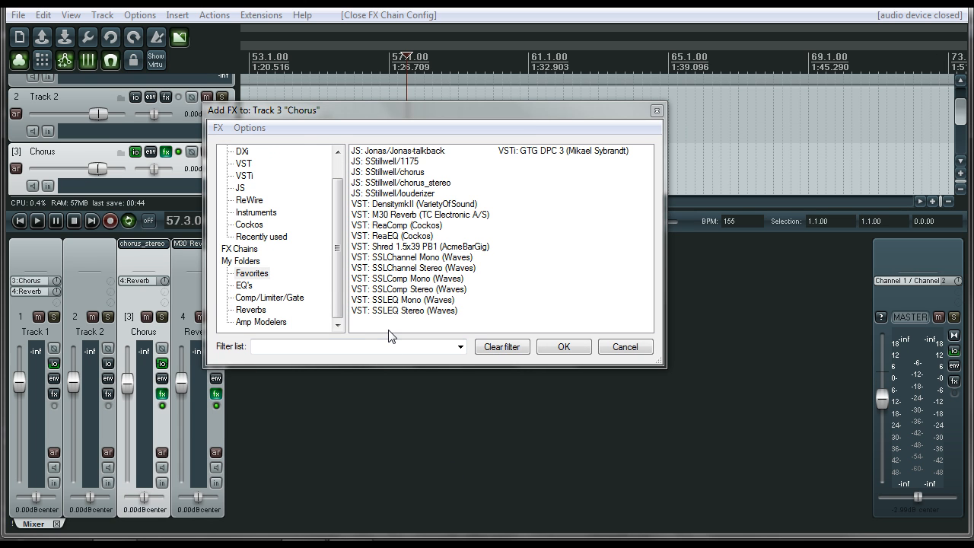
Step: Rename the Shred plugin to 'Shred 1.5 - Amp Suite' via Rename FX
click(392, 236)
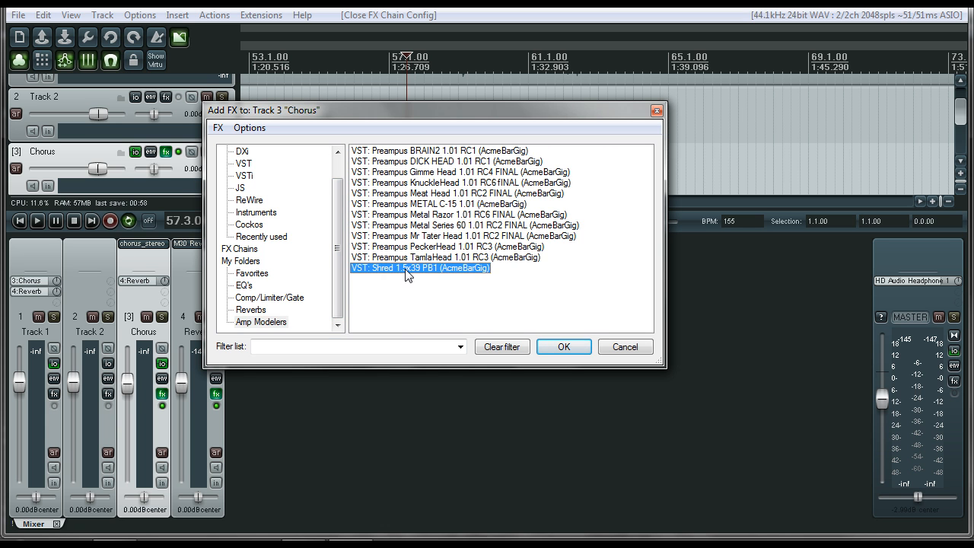
right_click(407, 268)
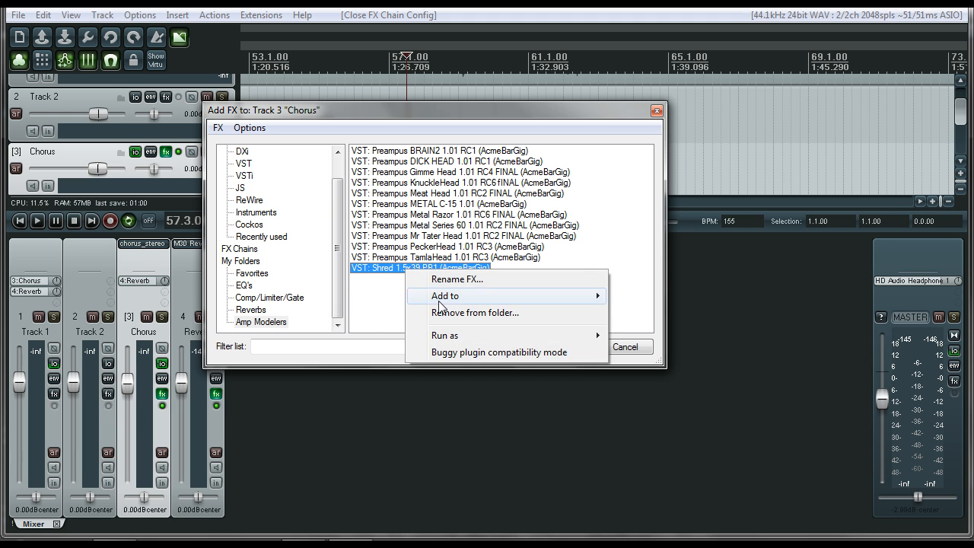
click(261, 322)
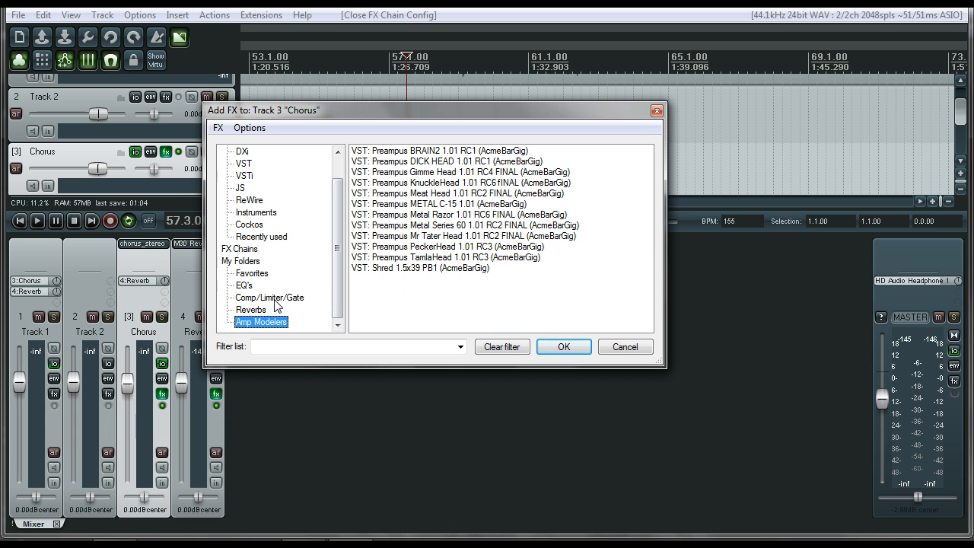
right_click(419, 268)
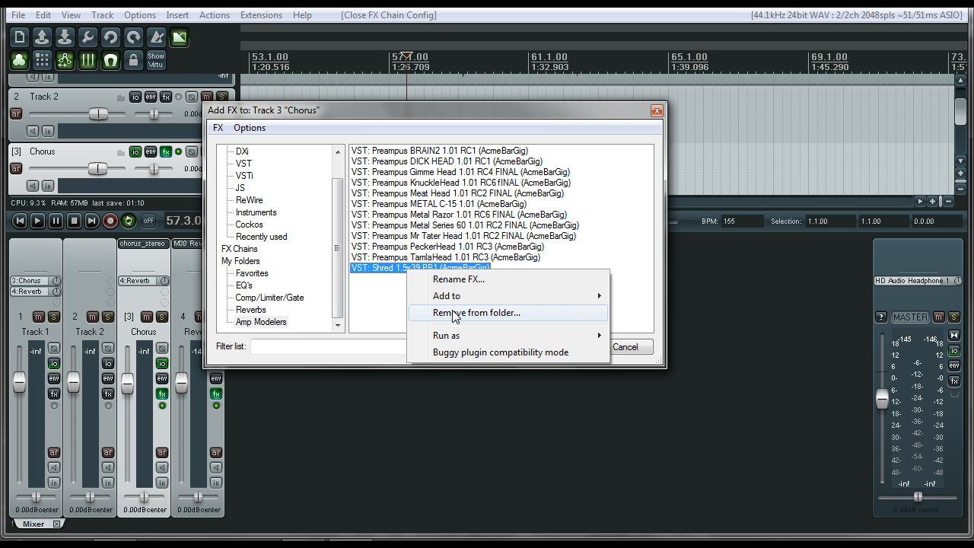
click(459, 280)
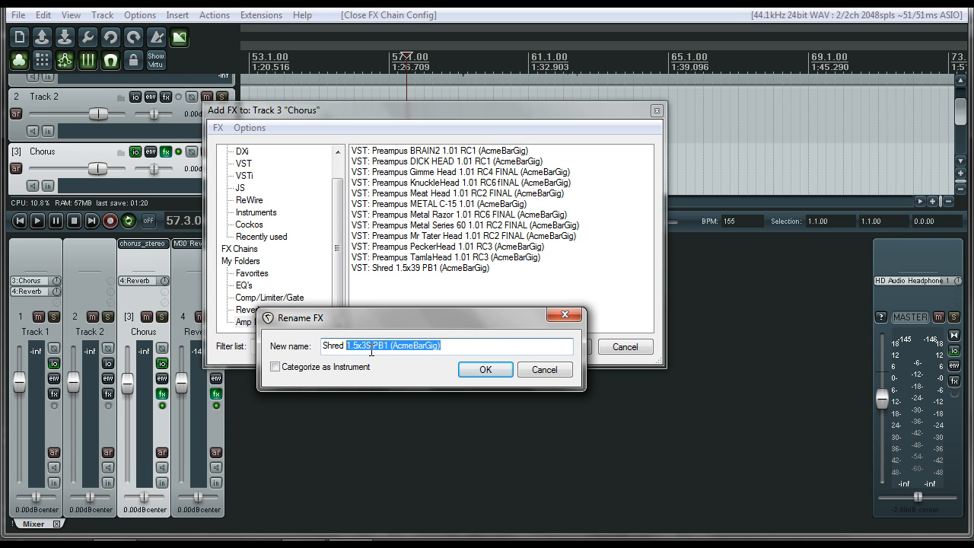
text(Shred 1.5)
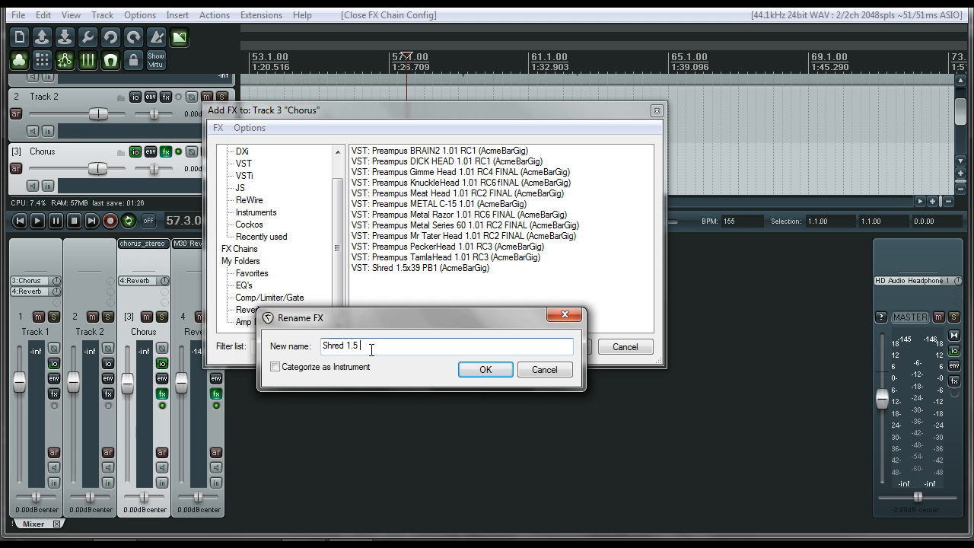
text(- Amp Suite)
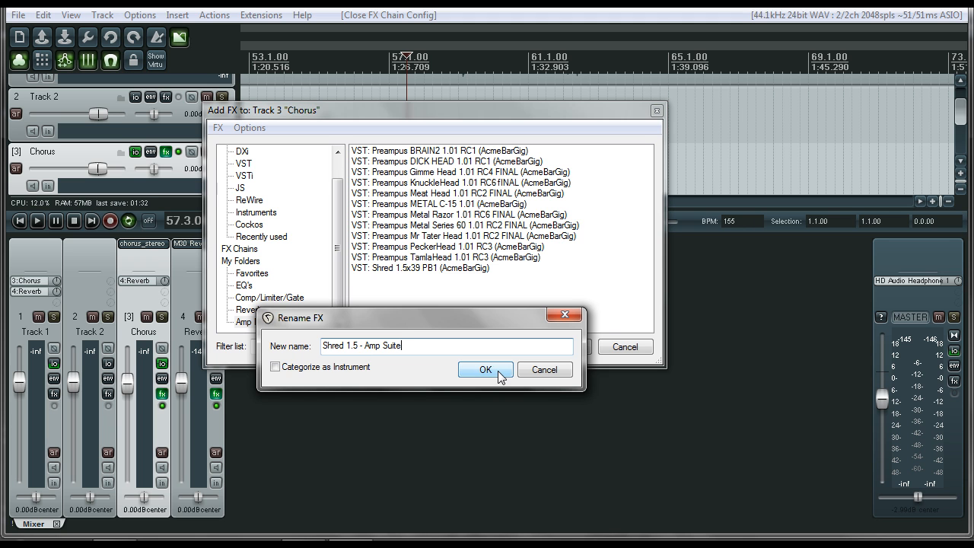
click(485, 369)
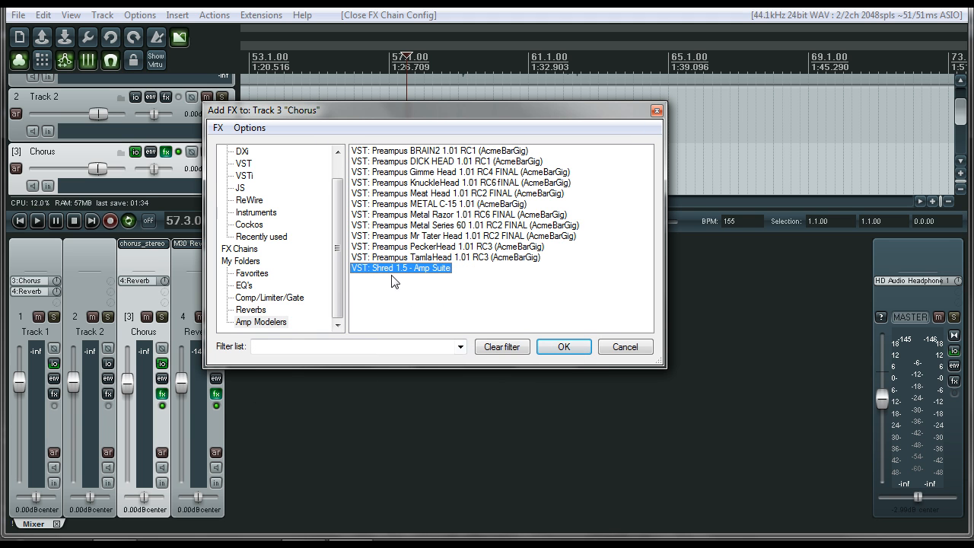
click(445, 258)
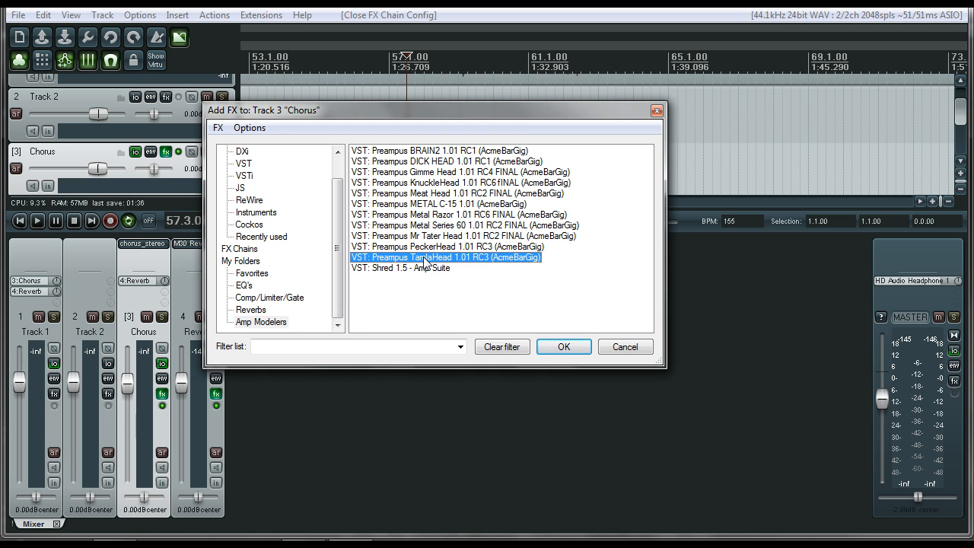
Step: Rename the TamlaHead preamp entry to 'Preampus - TamlaHead'
double_click(445, 257)
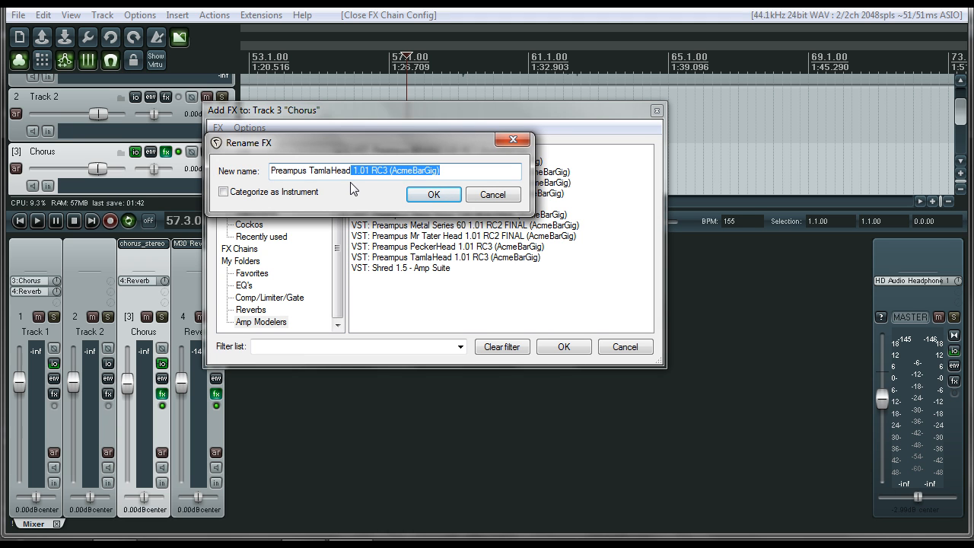
key(Delete)
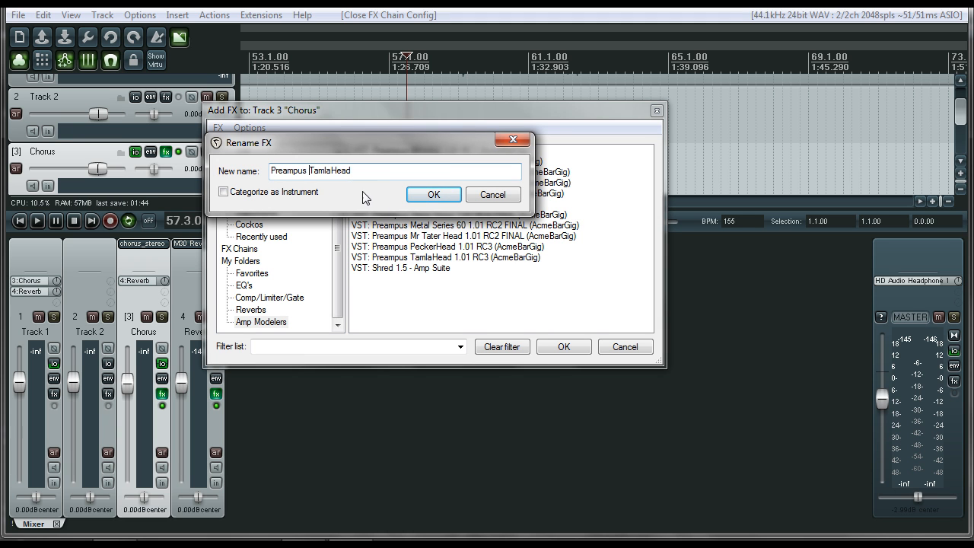
key(Backspace)
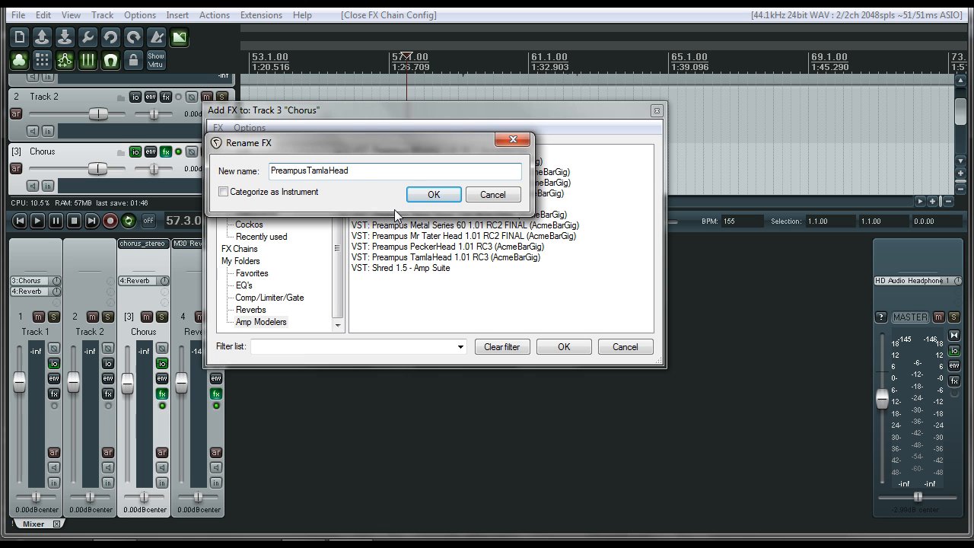
text(Preampus - TamlaHead)
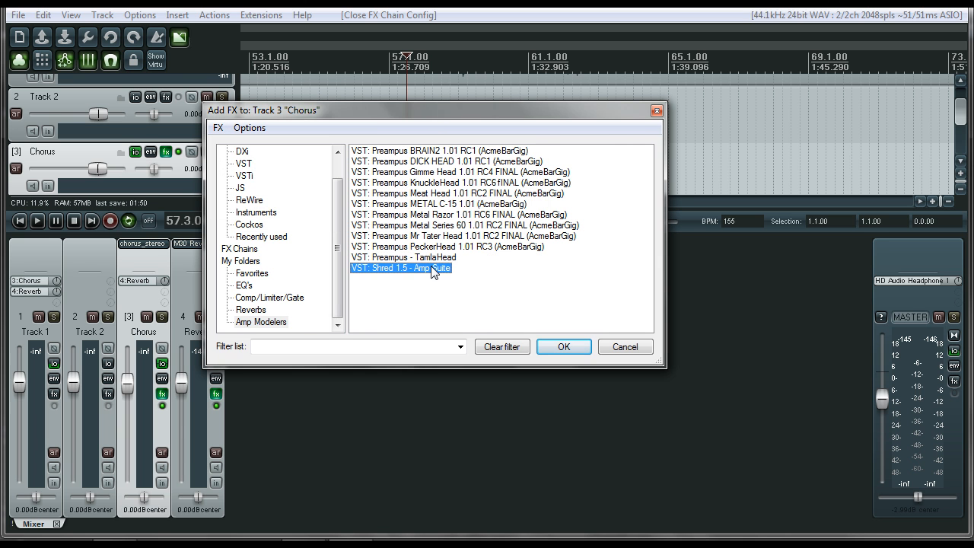
Step: View the Reverbs folder's plugins, then close the Add FX browser
click(251, 309)
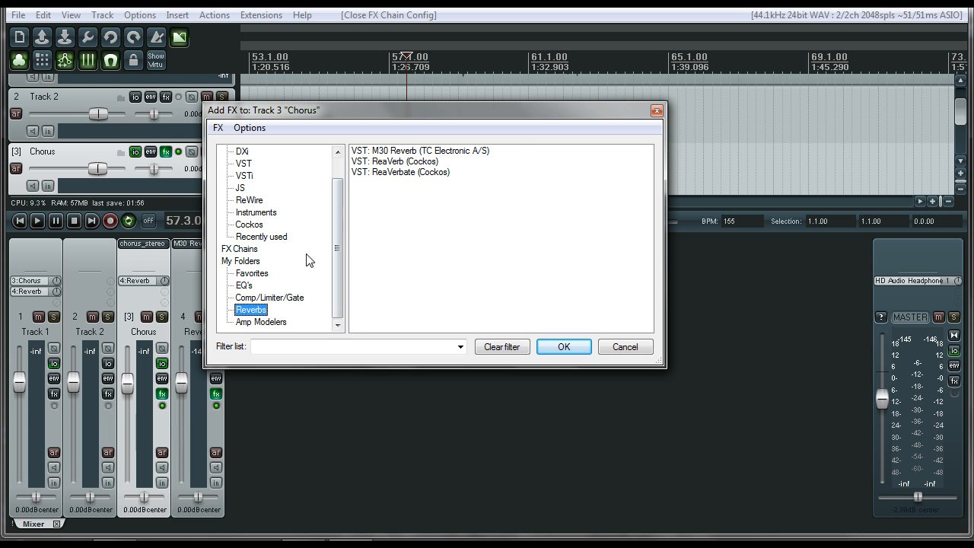
click(245, 285)
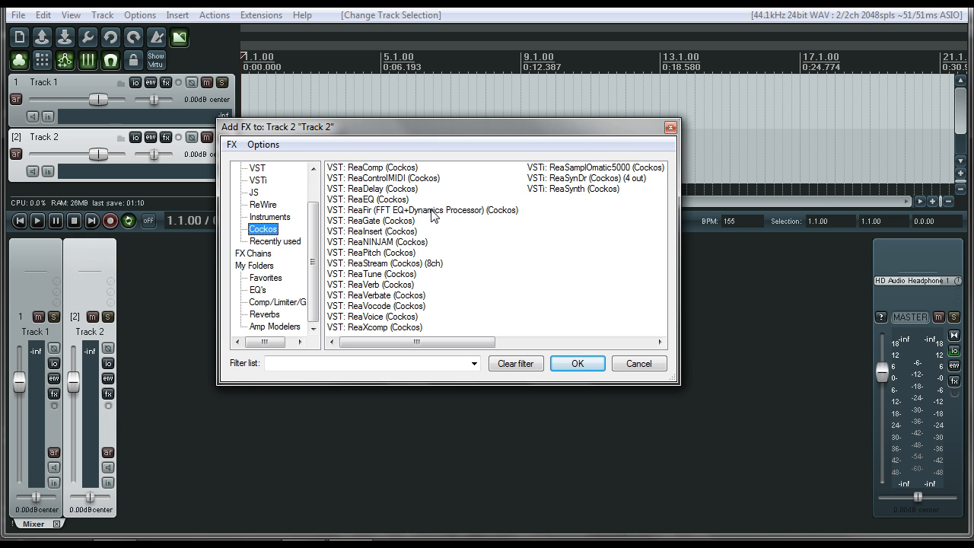
mouse_move(624, 392)
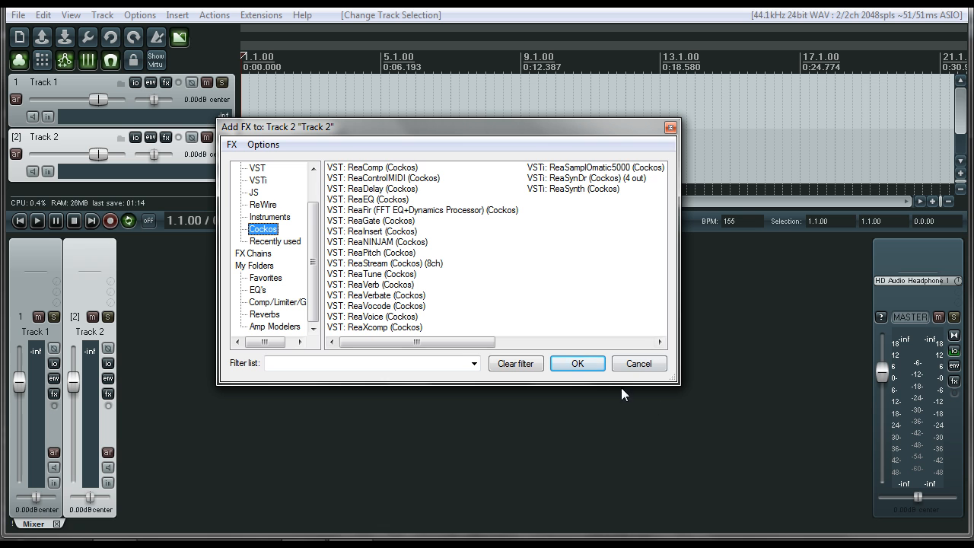
click(640, 363)
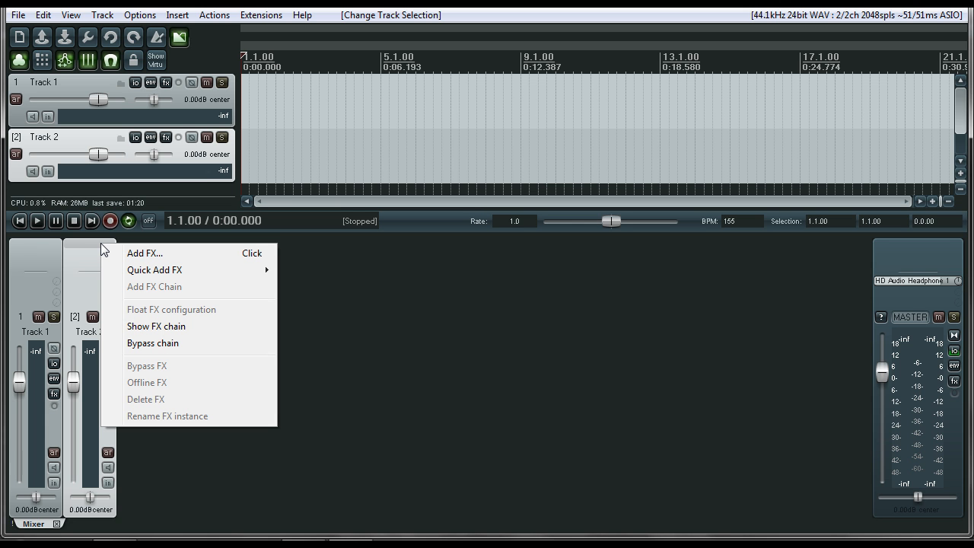
mouse_move(154, 270)
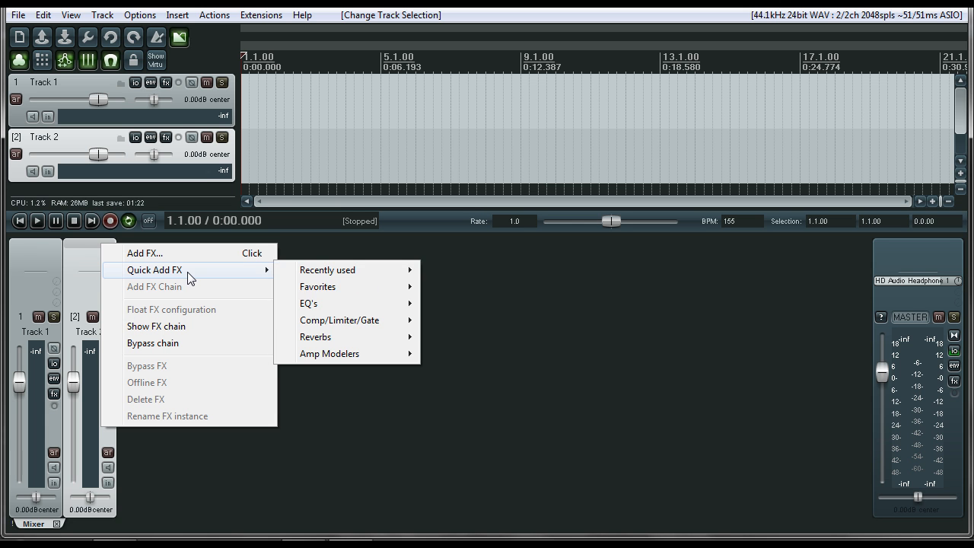
mouse_move(326, 348)
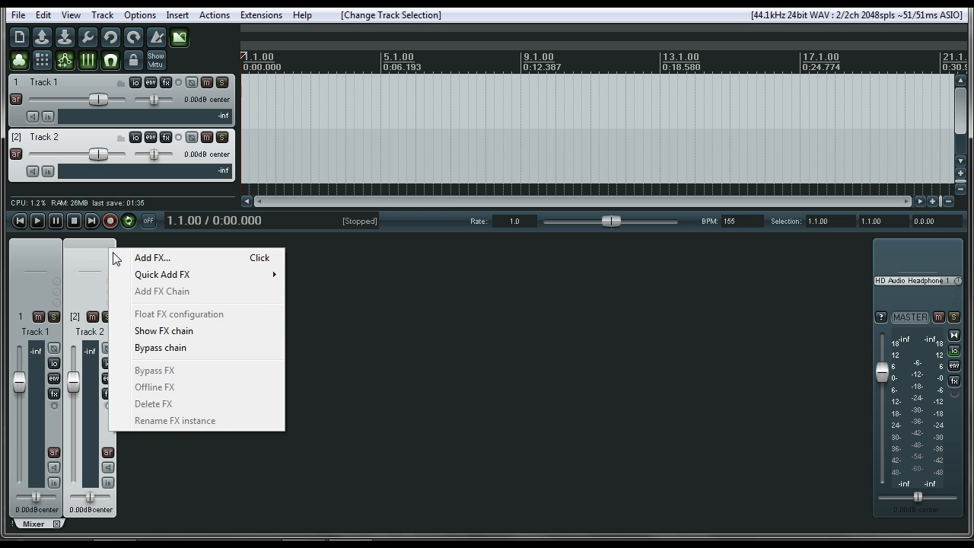
mouse_move(142, 285)
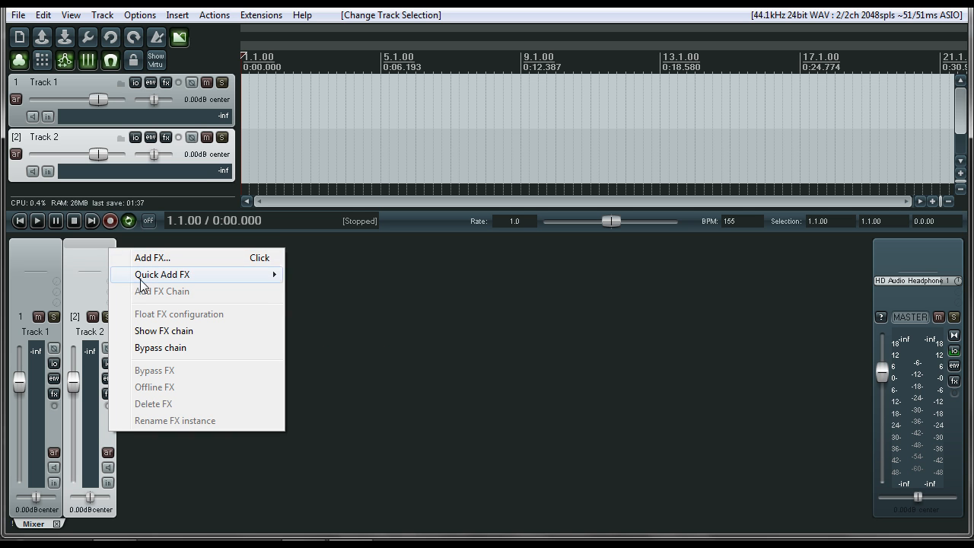
mouse_move(155, 257)
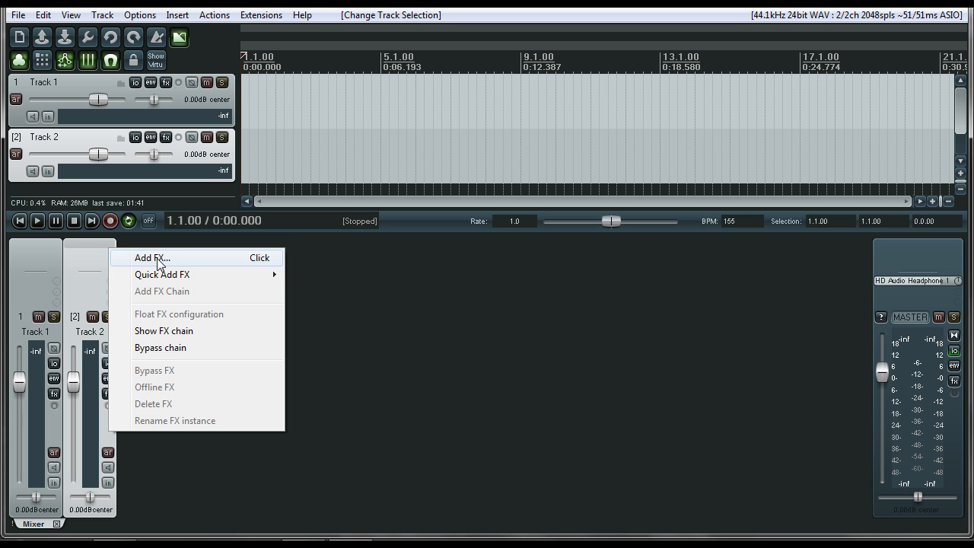
mouse_move(162, 303)
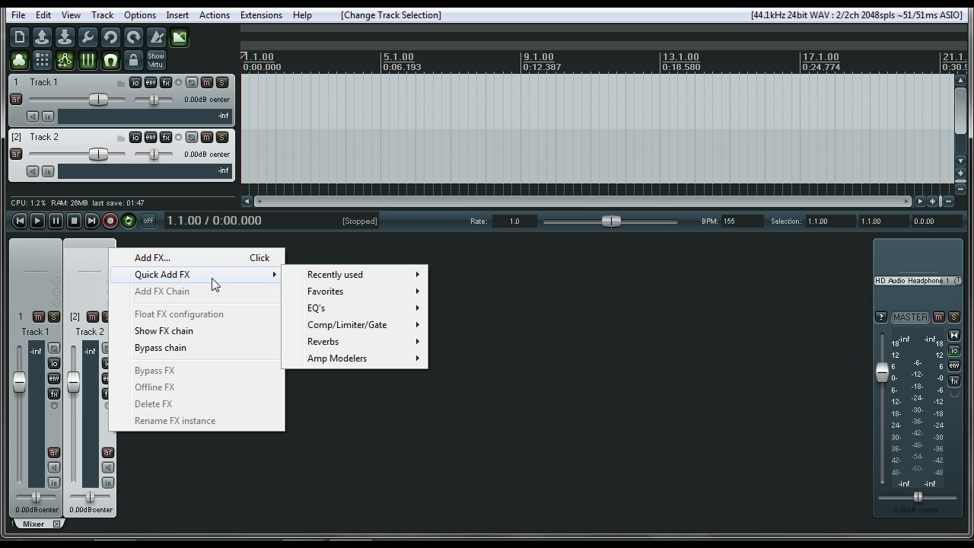
mouse_move(334, 368)
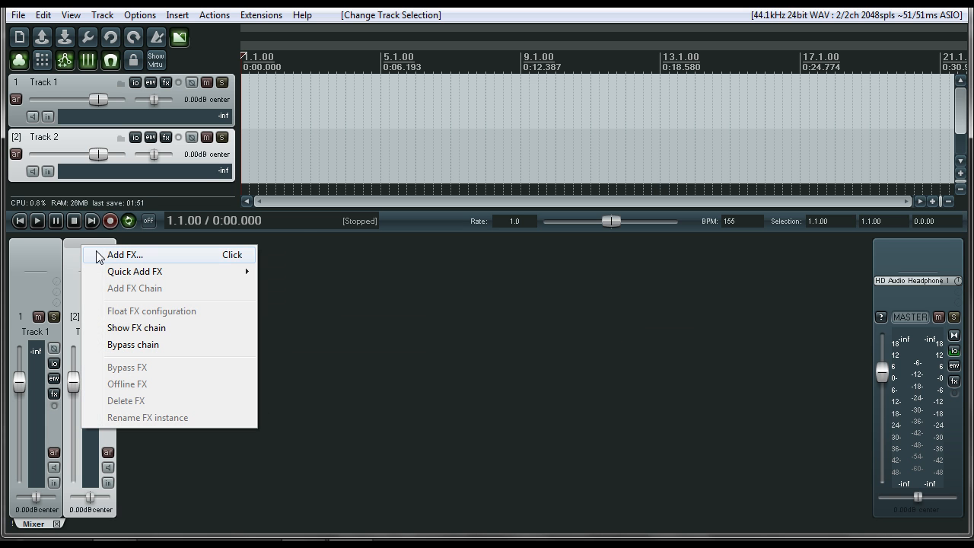
Step: Insert ReaEQ on Track 2 via Quick Add FX from the EQ's folder and close its window
click(113, 259)
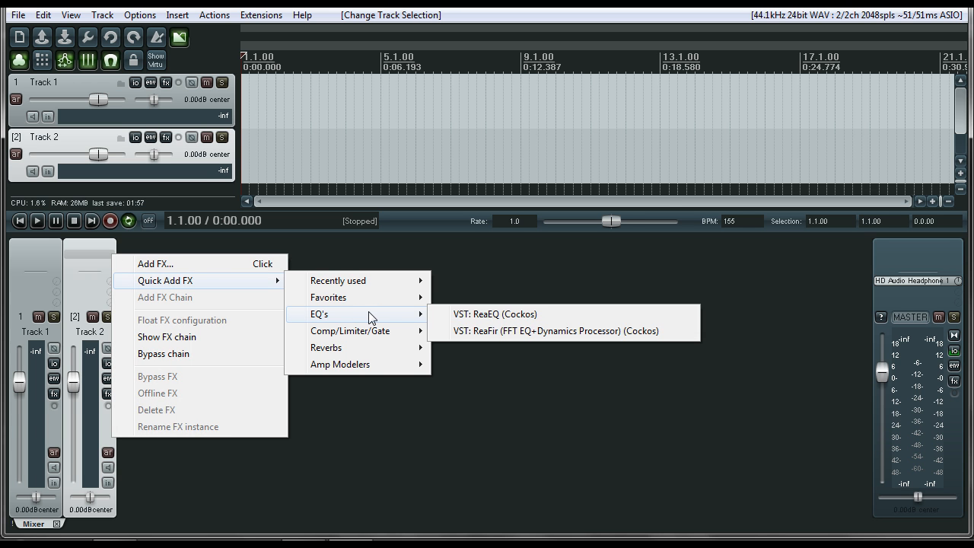
click(489, 314)
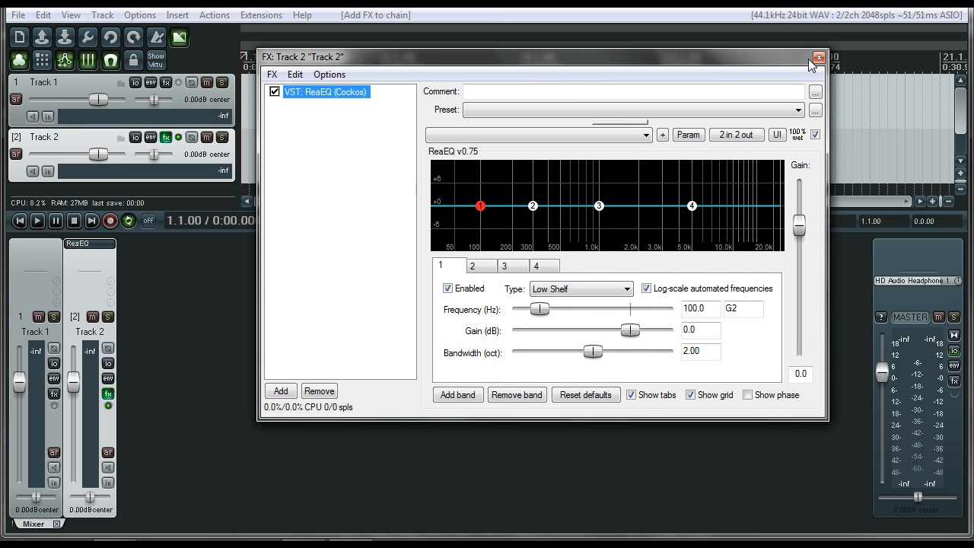
click(819, 55)
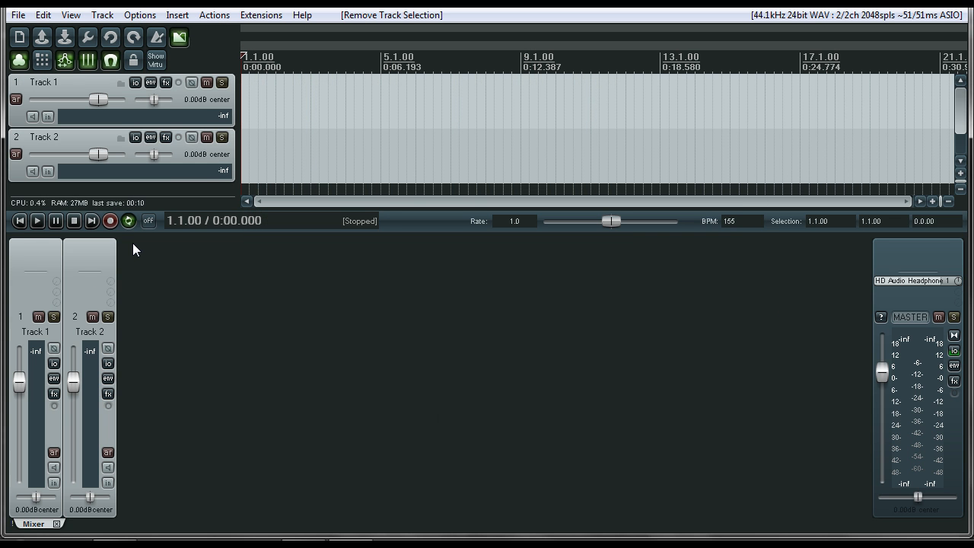
mouse_move(182, 344)
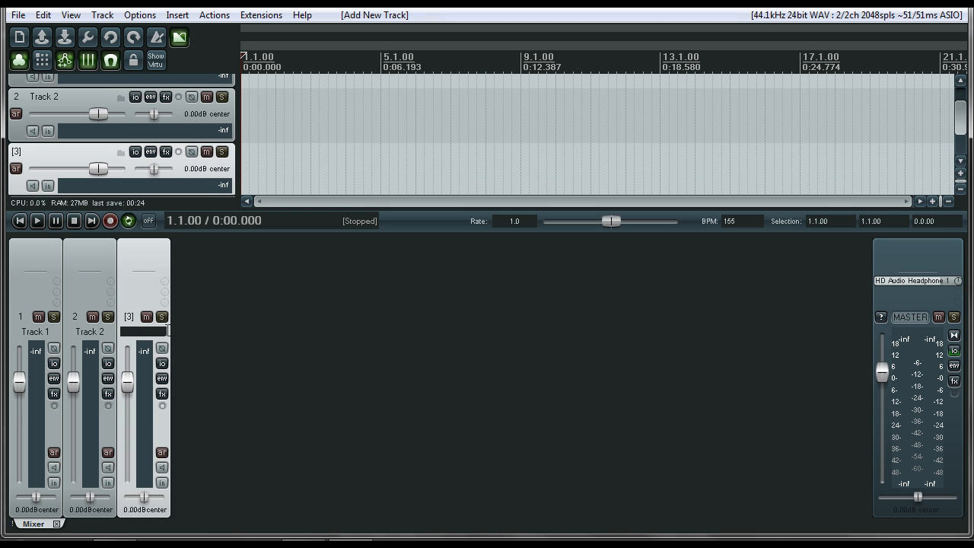
Step: Name the new track 'Reverb' and load M30 Reverb from the Reverbs folder
text(Reverb)
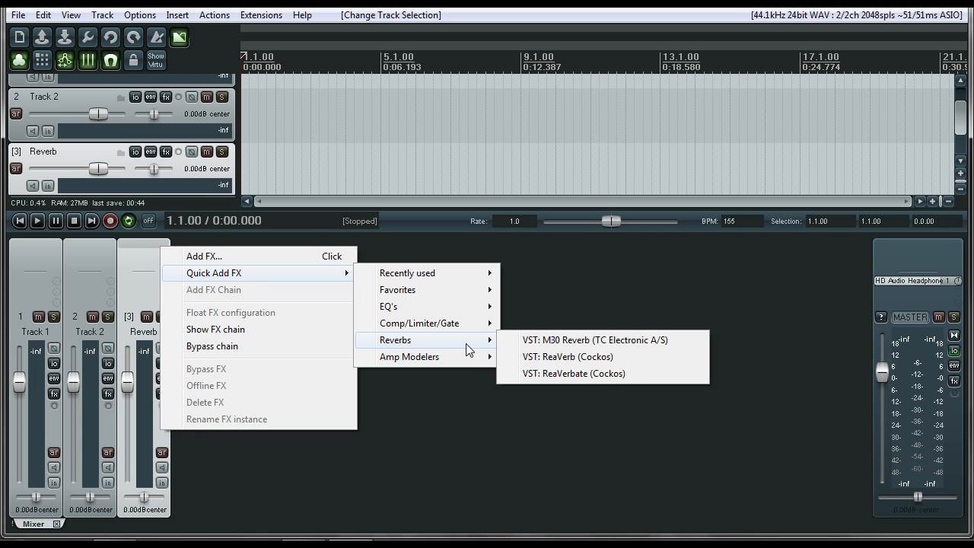
mouse_move(581, 343)
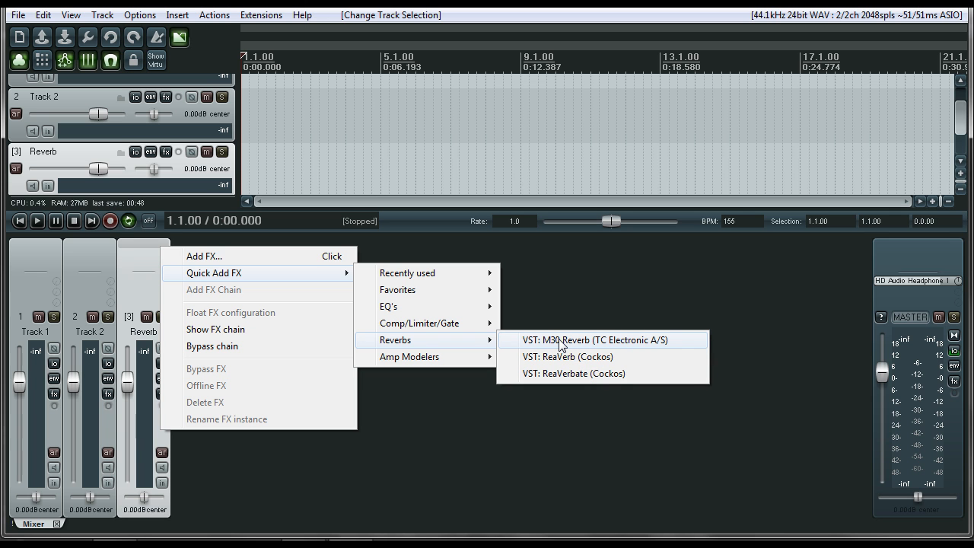
click(261, 273)
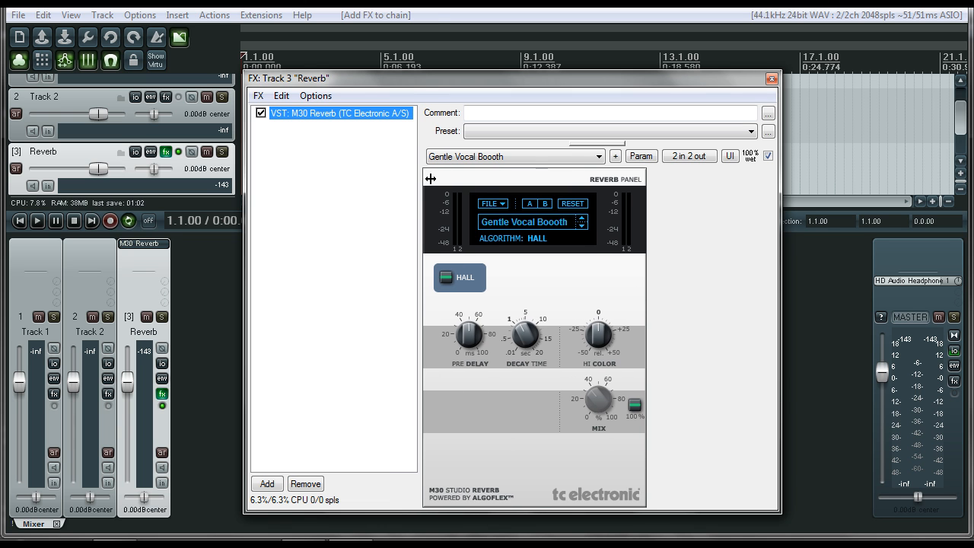
click(767, 82)
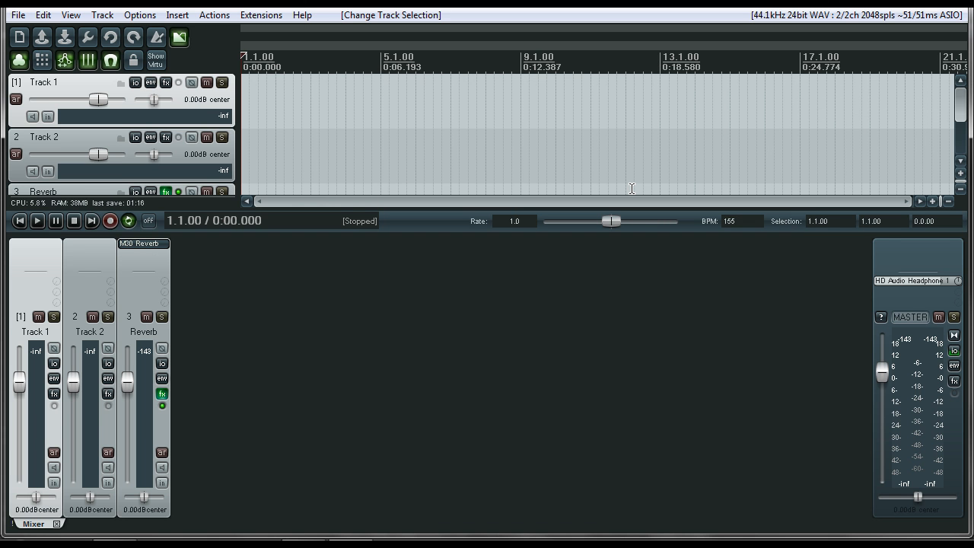
mouse_move(311, 72)
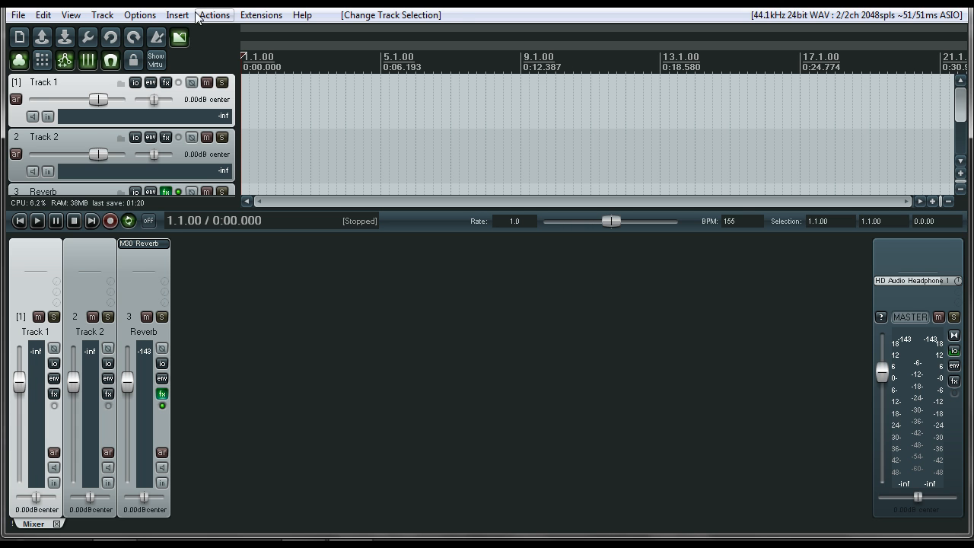
Step: Import the Vocals Doubled.wav media file onto Track 1 from the Insert menu
click(177, 14)
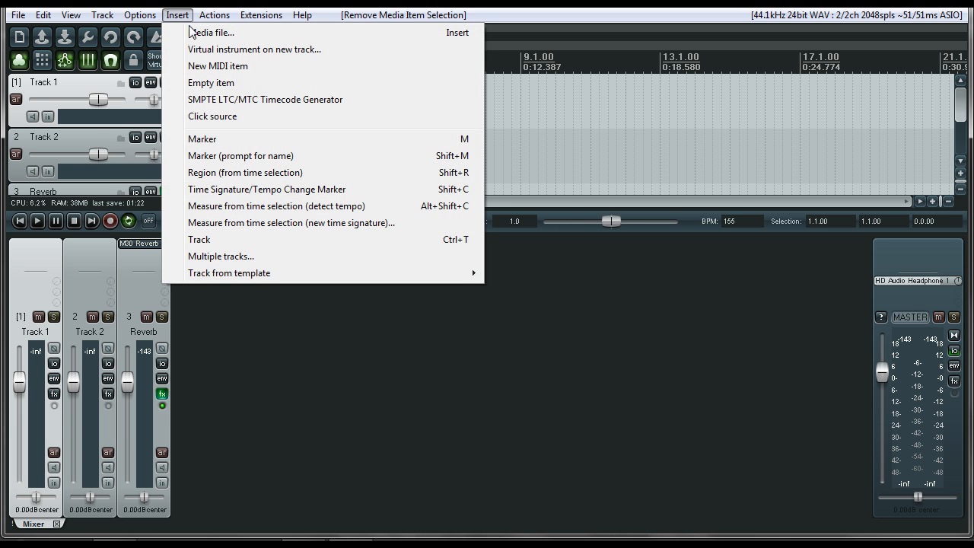
click(212, 32)
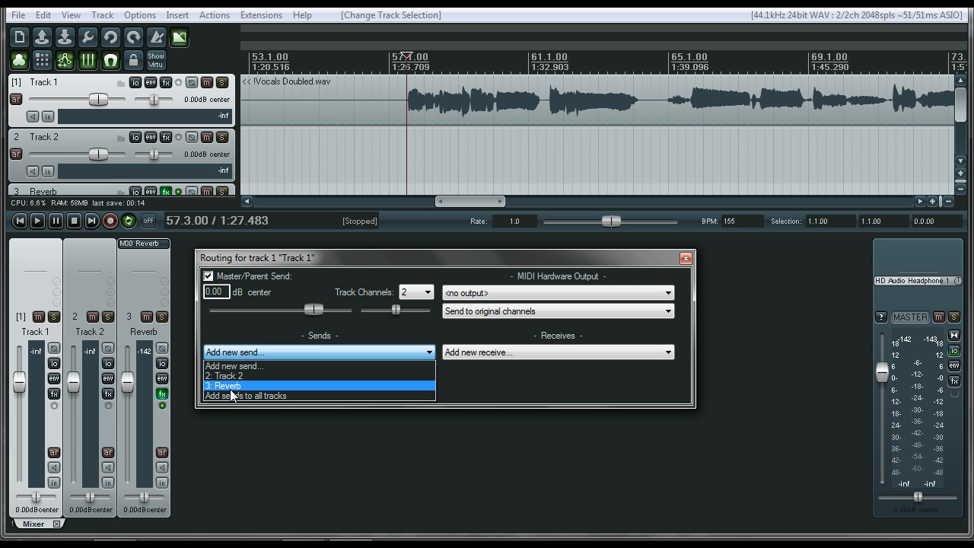
Step: Add a Track 1 send to 3: Reverb and briefly play it back
click(226, 386)
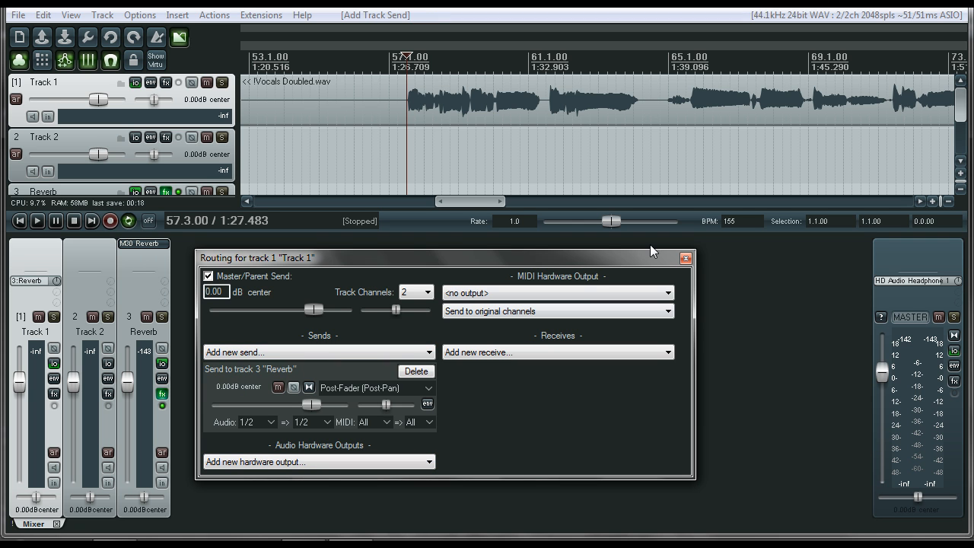
click(36, 227)
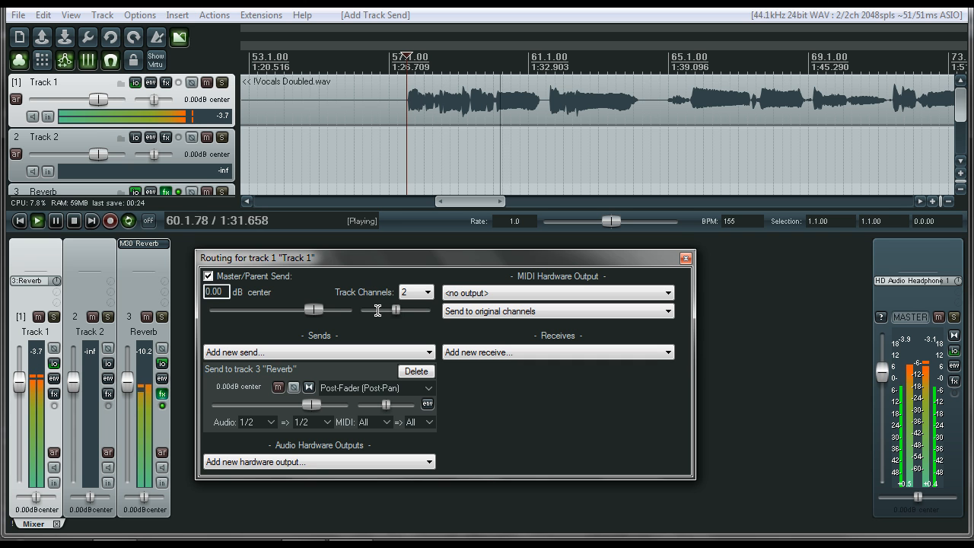
click(58, 223)
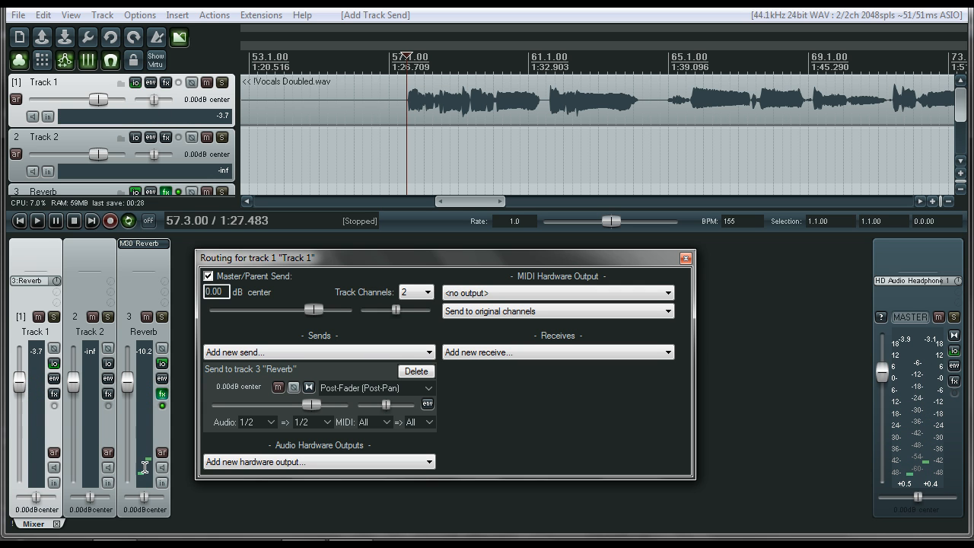
mouse_move(140, 472)
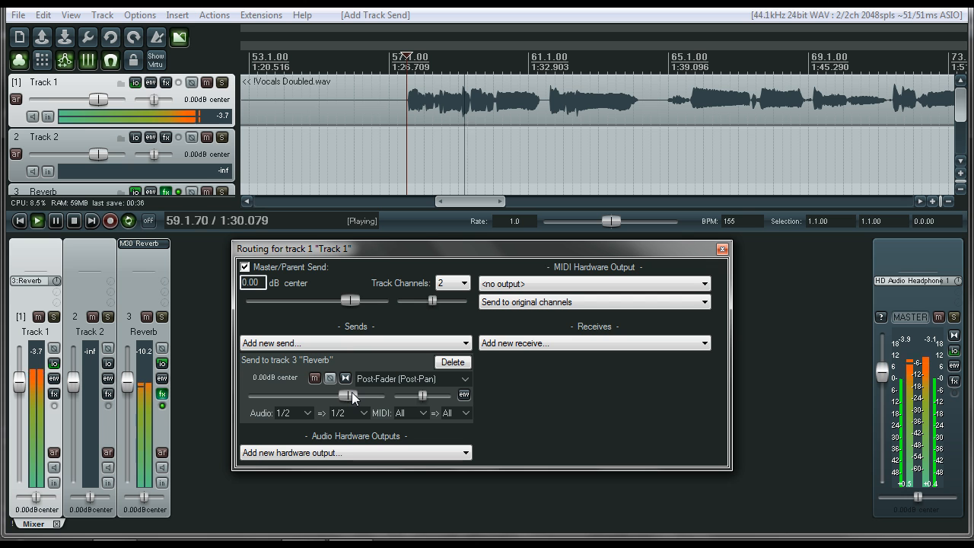
Step: Audition the Reverb send fader between fully down and about -2 dB, then close routing
drag(352, 395, 252, 395)
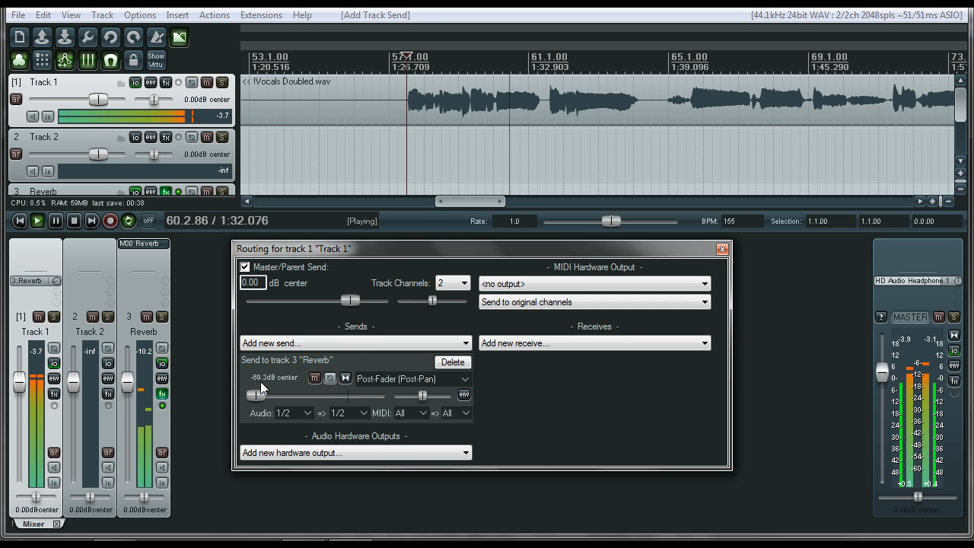
drag(274, 395, 252, 396)
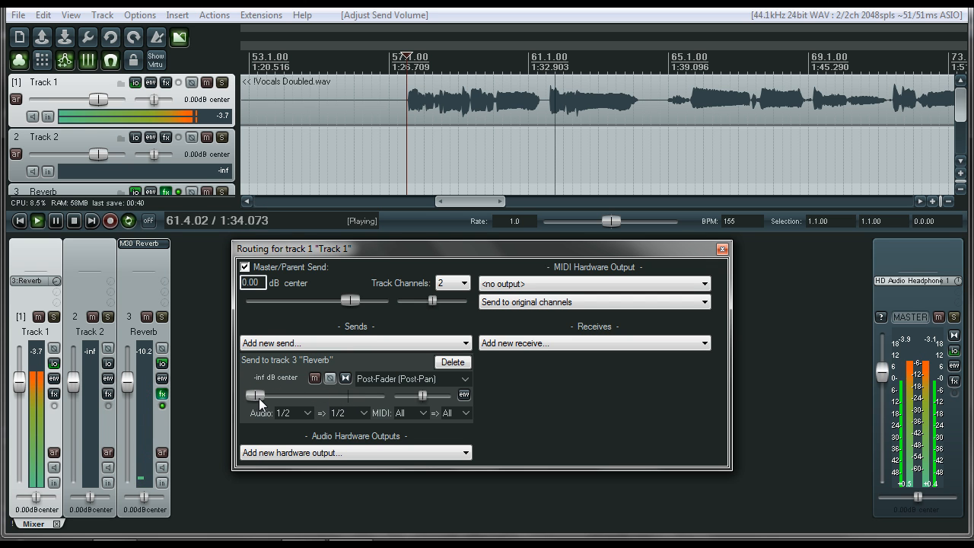
drag(255, 395, 326, 395)
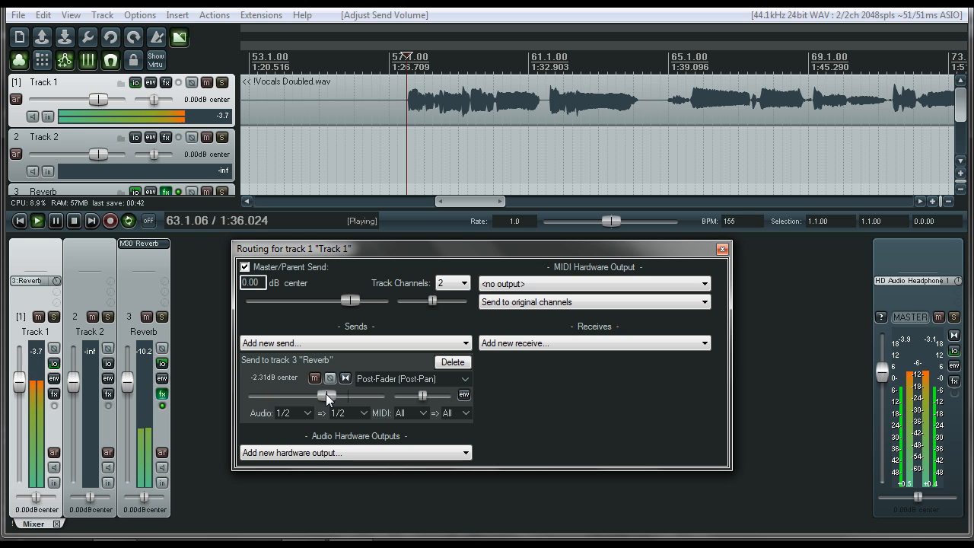
drag(326, 395, 255, 395)
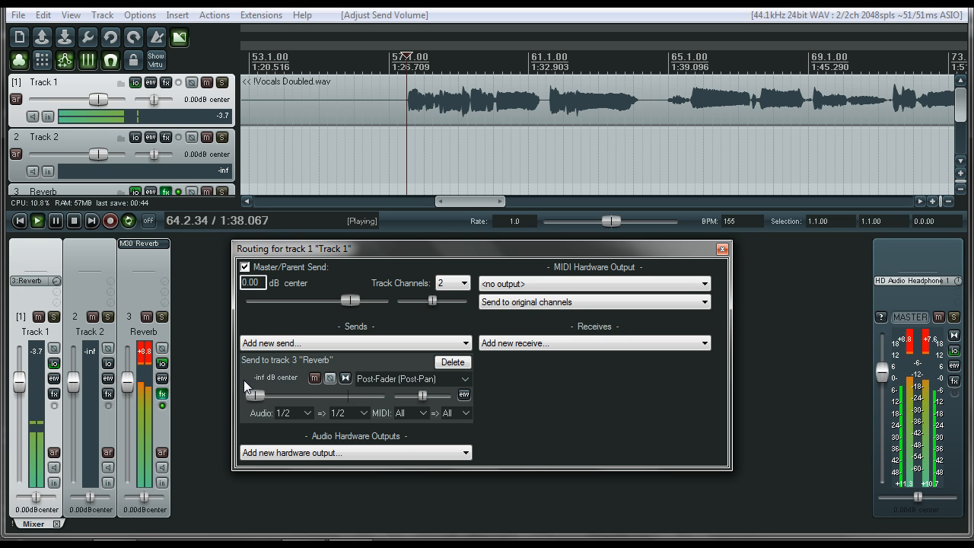
click(74, 221)
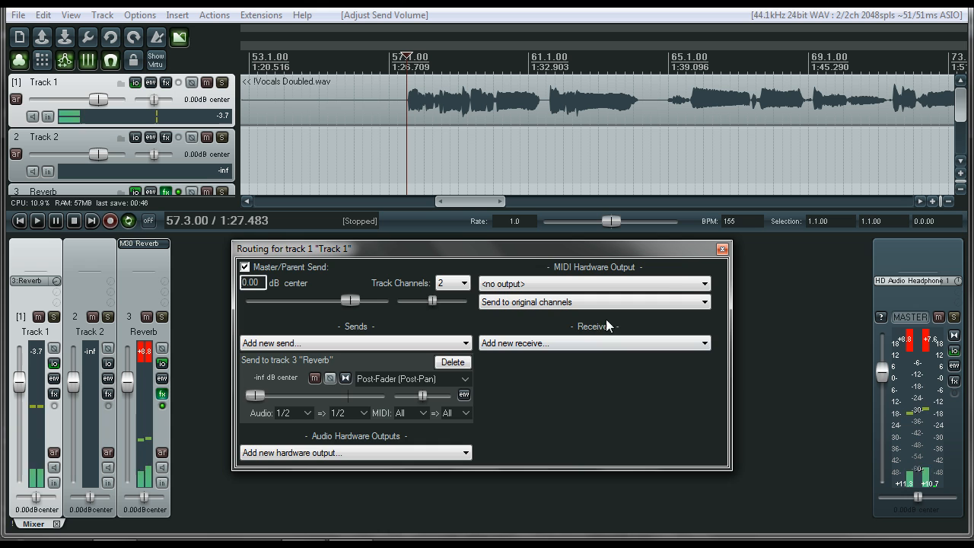
click(722, 249)
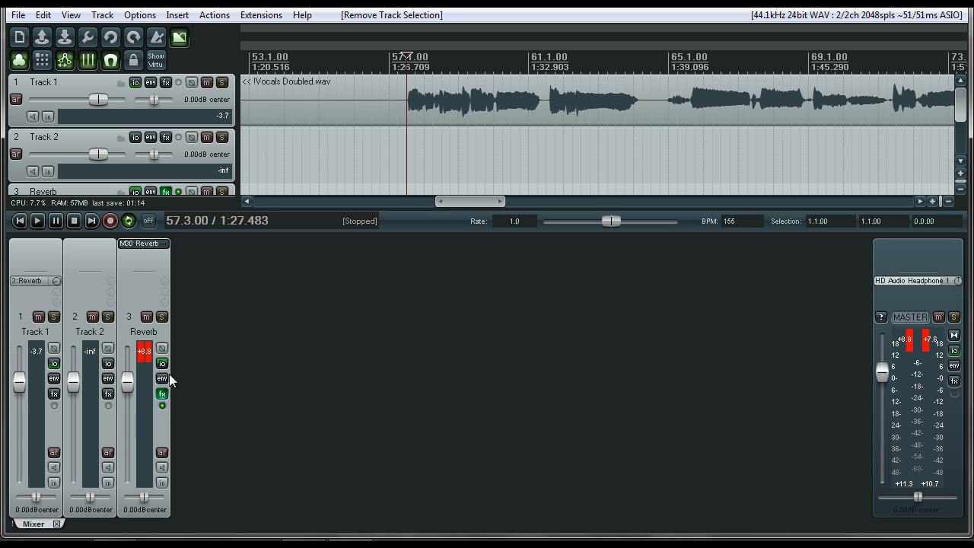
mouse_move(295, 359)
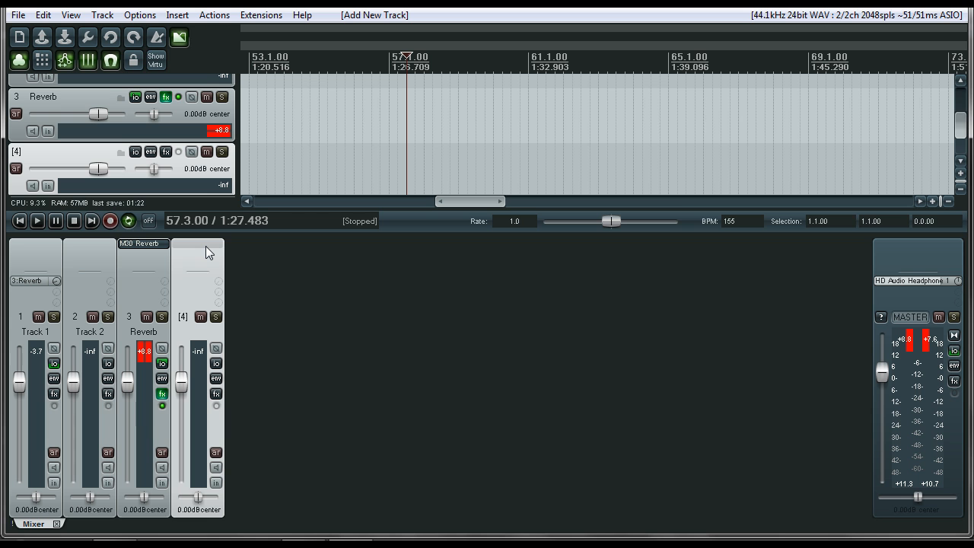
Step: Filter the FX browser for 'cho' and add JS SStillwell chorus_stereo to Track 4
click(216, 394)
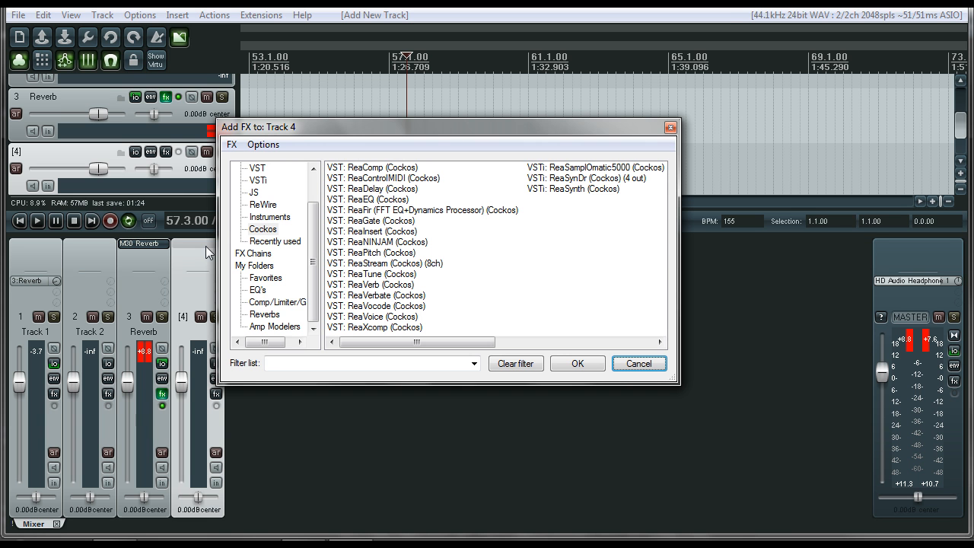
click(278, 302)
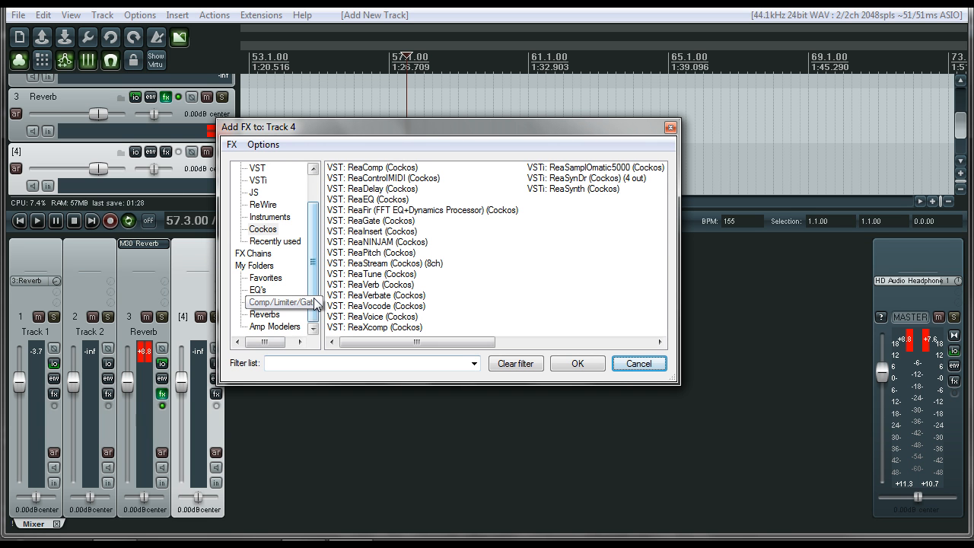
text(cho)
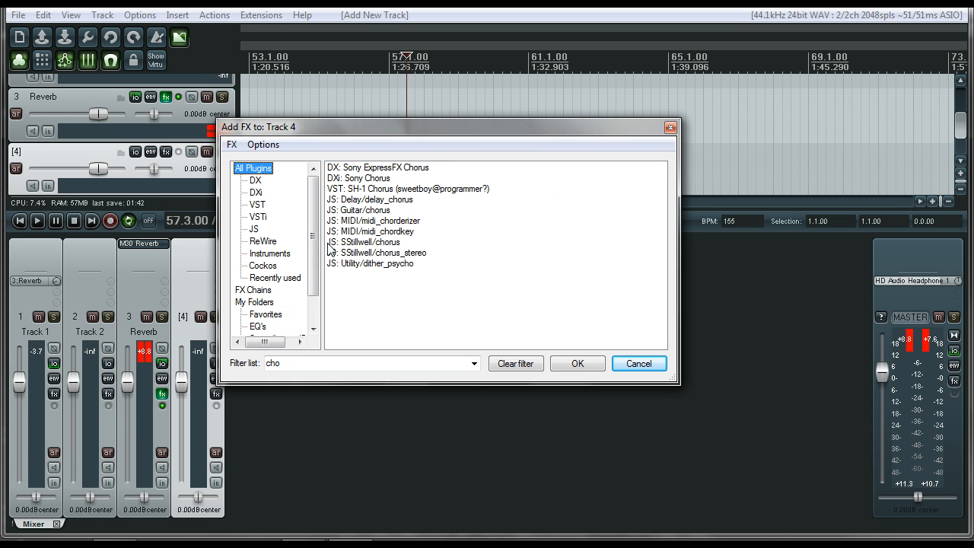
mouse_move(394, 276)
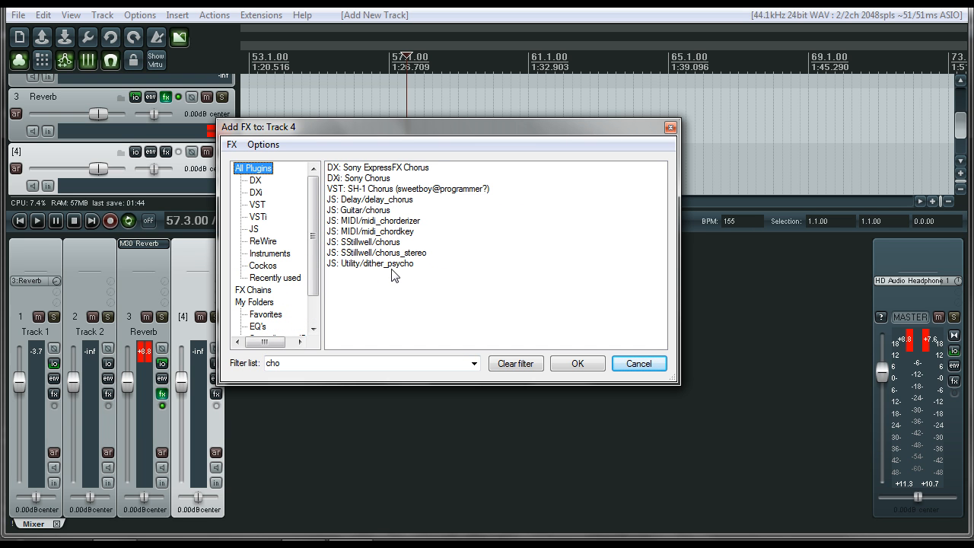
click(377, 252)
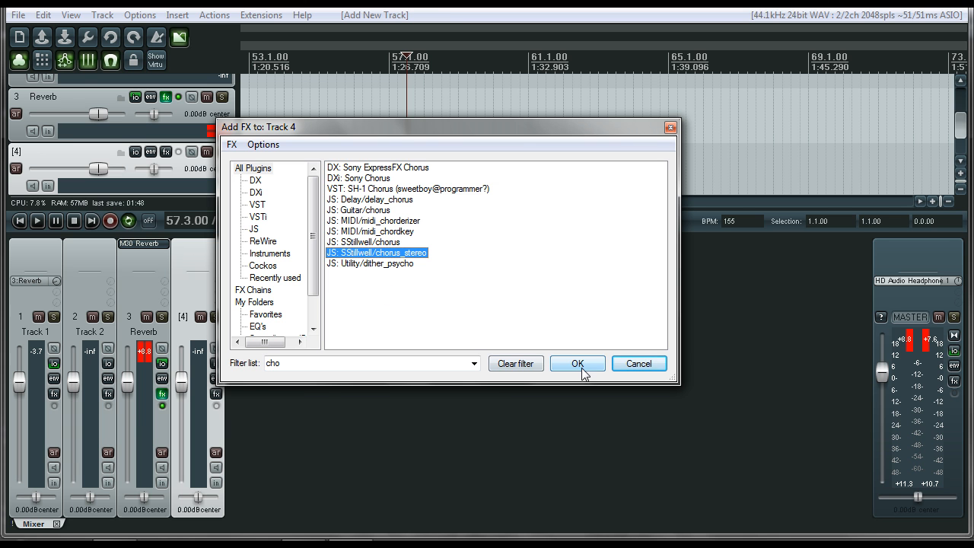
click(577, 363)
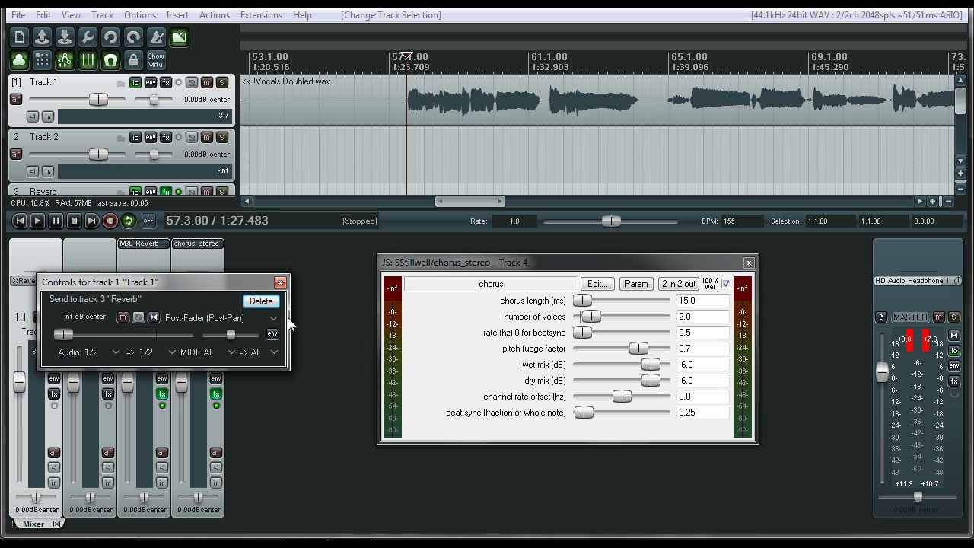
Step: Remove Track 1's Reverb send, rename track to 'Chorus', send Track 1 to Chorus and Chorus to Reverb
click(262, 301)
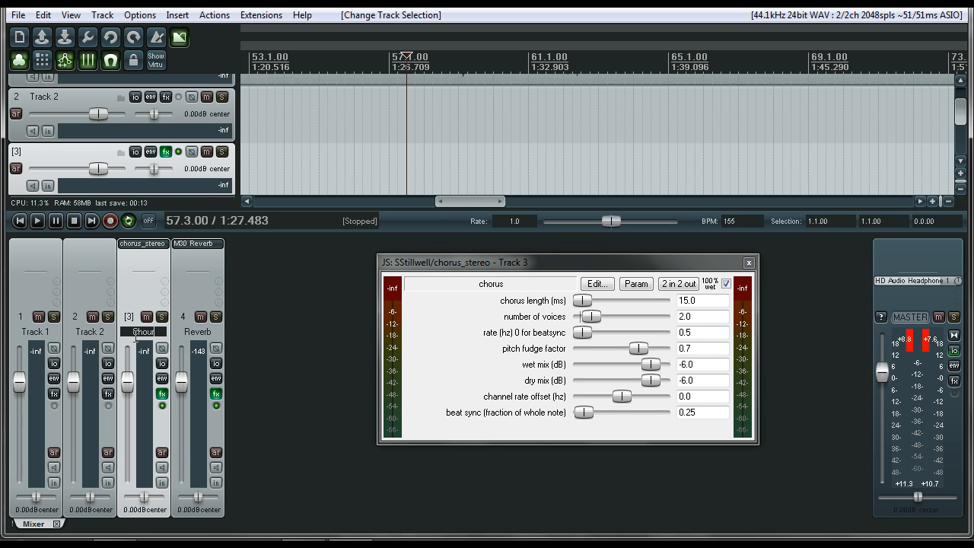
text(Chorus)
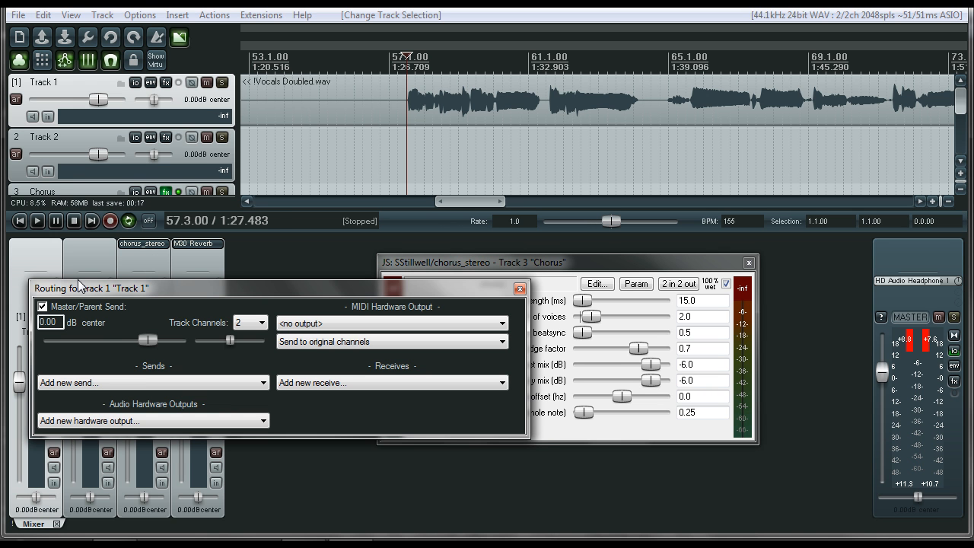
click(149, 382)
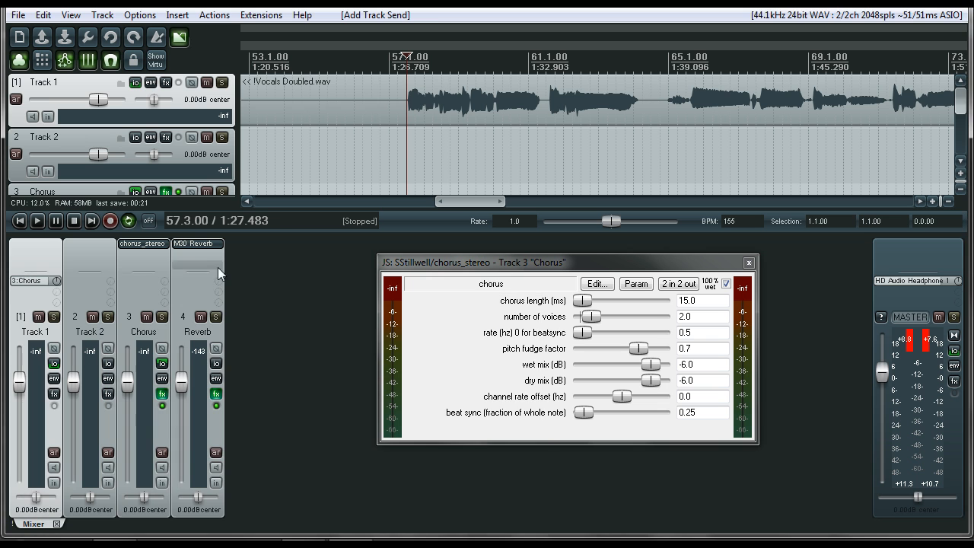
click(274, 385)
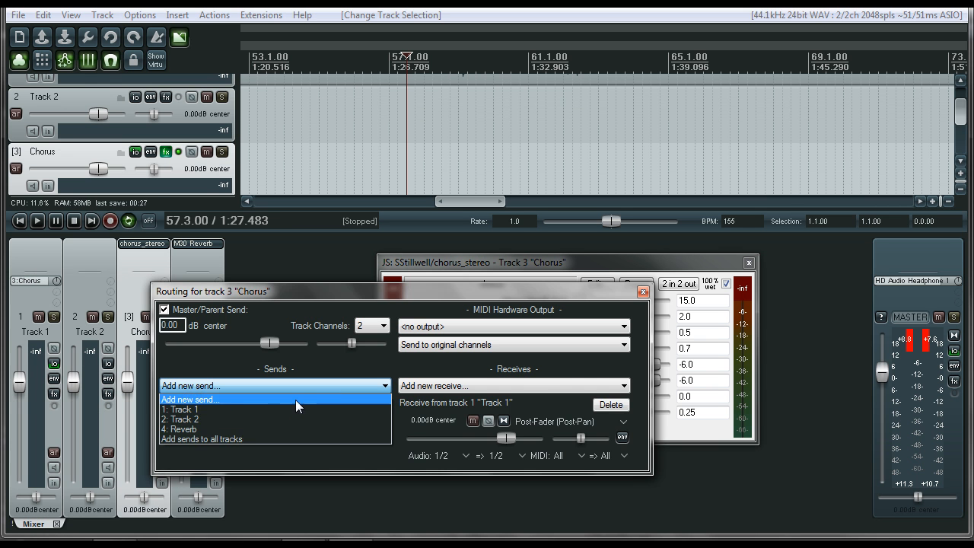
click(180, 429)
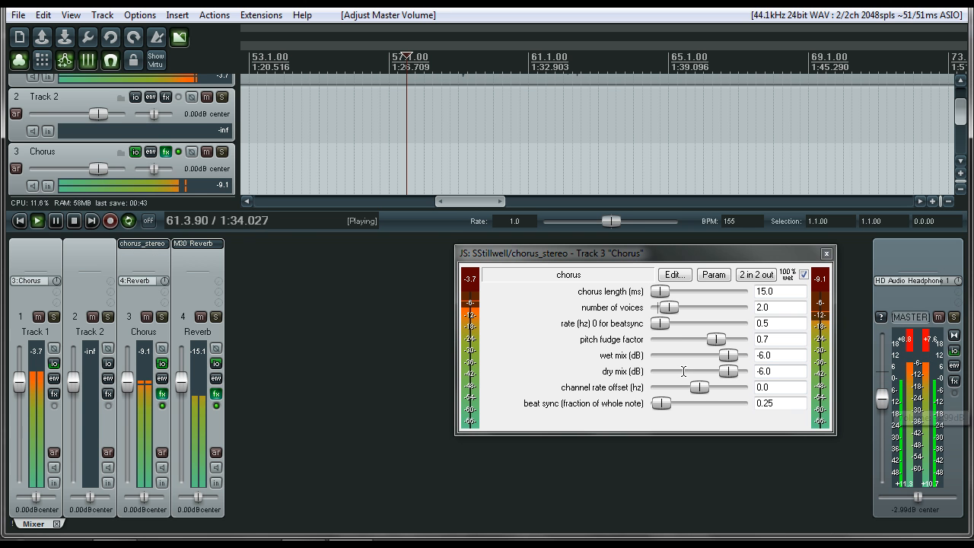
Step: Move the chorus_stereo window aside and open the Chorus track's Add FX browser
drag(181, 380, 182, 421)
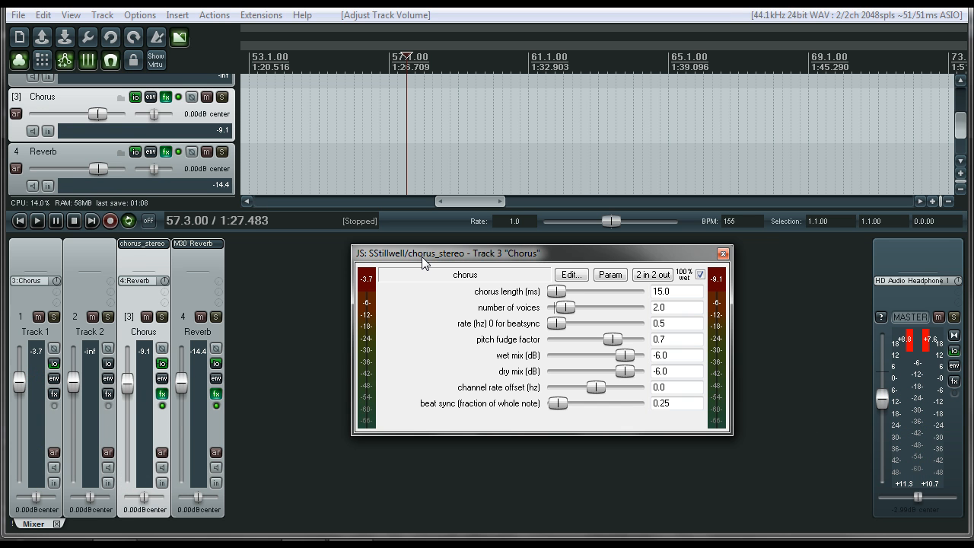
mouse_move(210, 423)
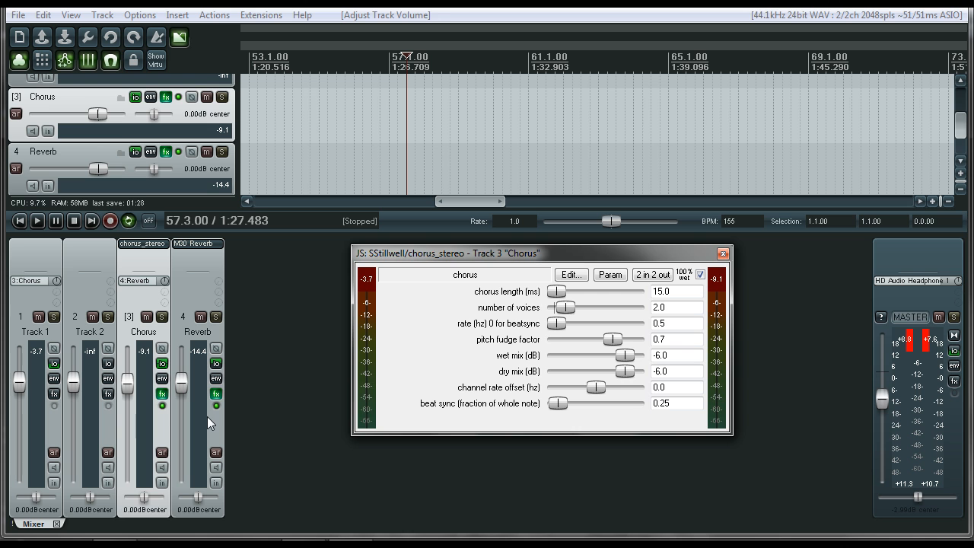
click(722, 252)
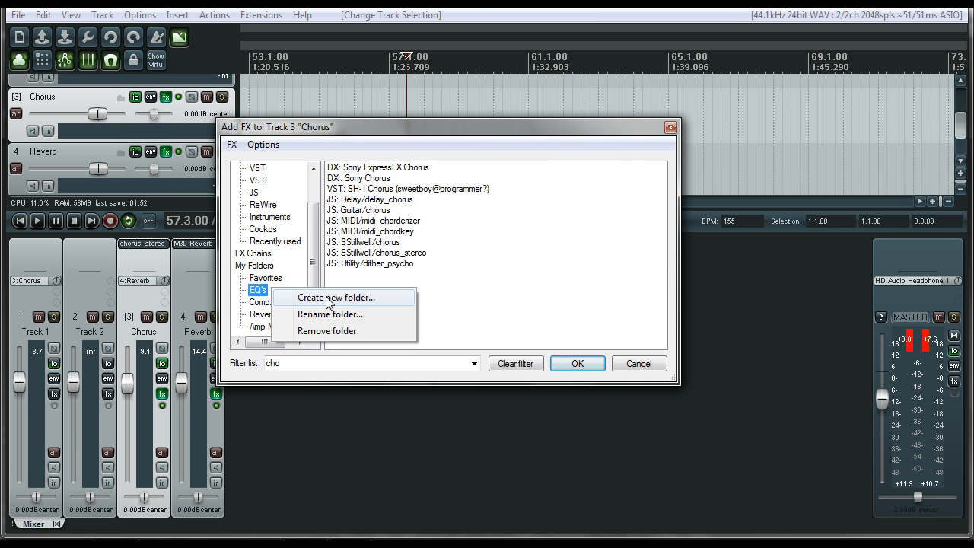
Step: Try My Folders filing options, then add a second Track 1 send to 4: Reverb
click(335, 297)
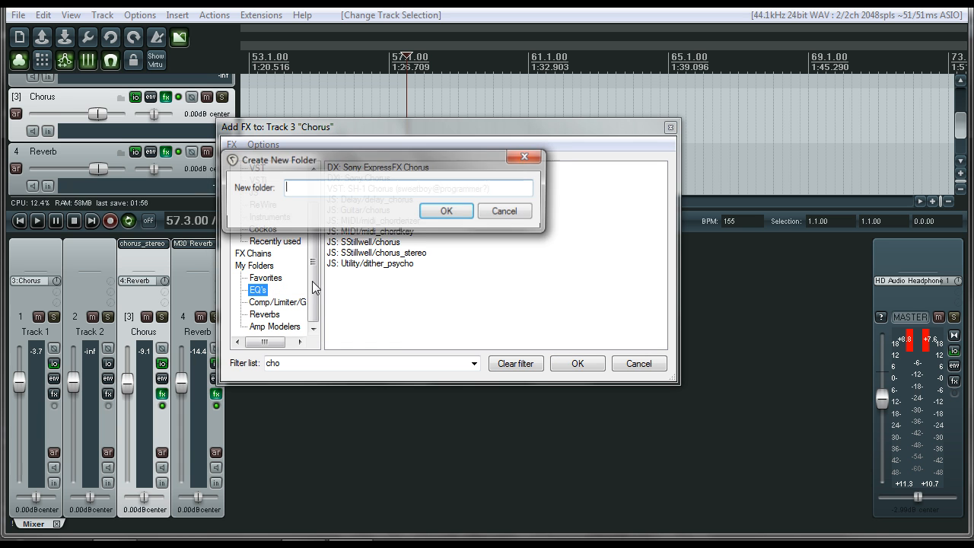
right_click(373, 221)
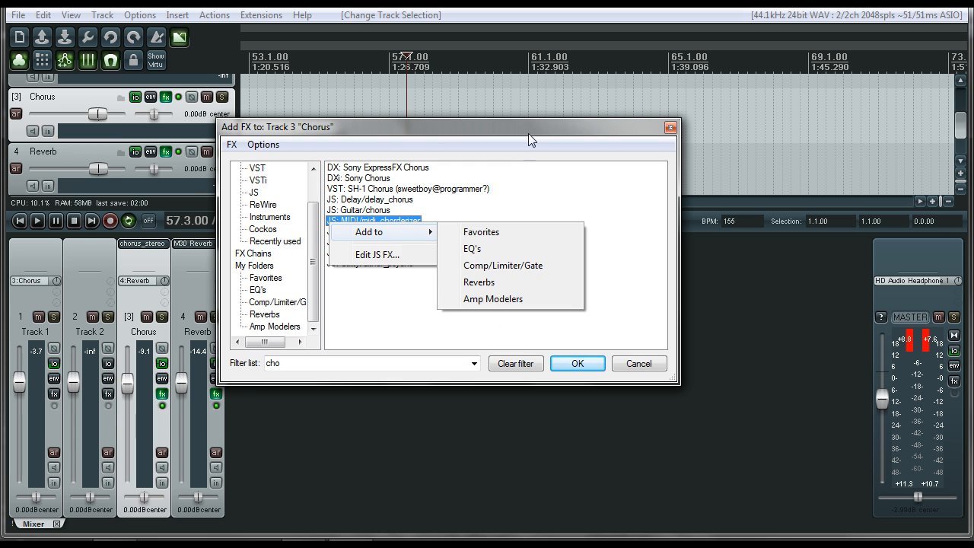
click(640, 364)
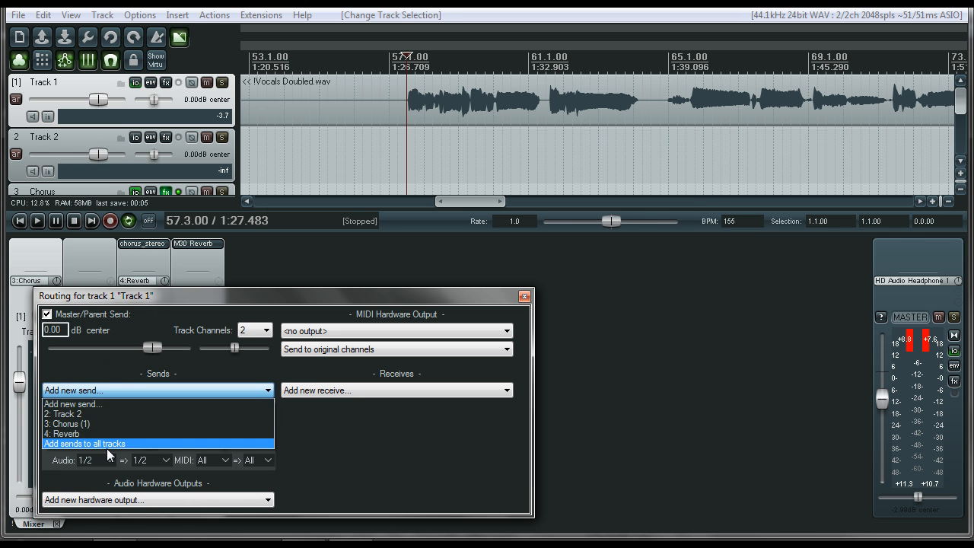
click(86, 444)
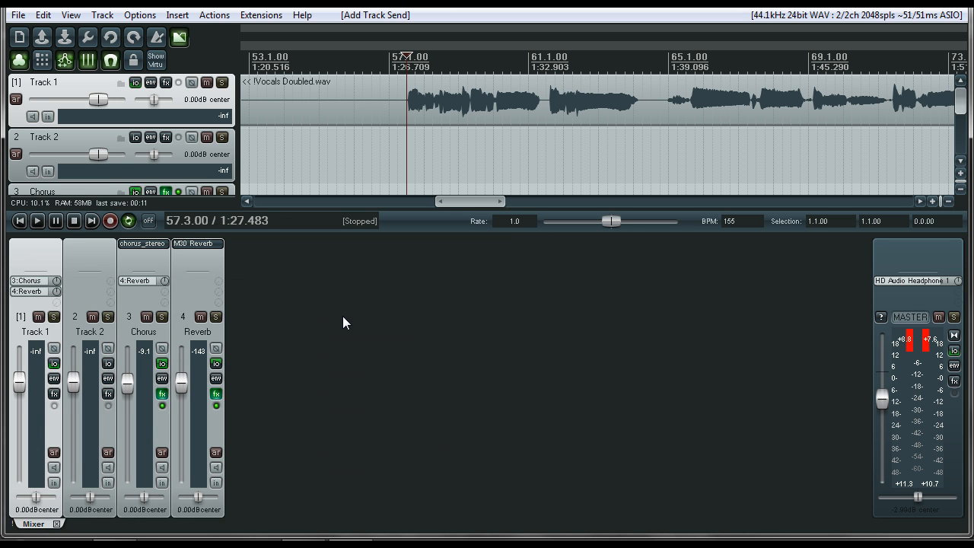